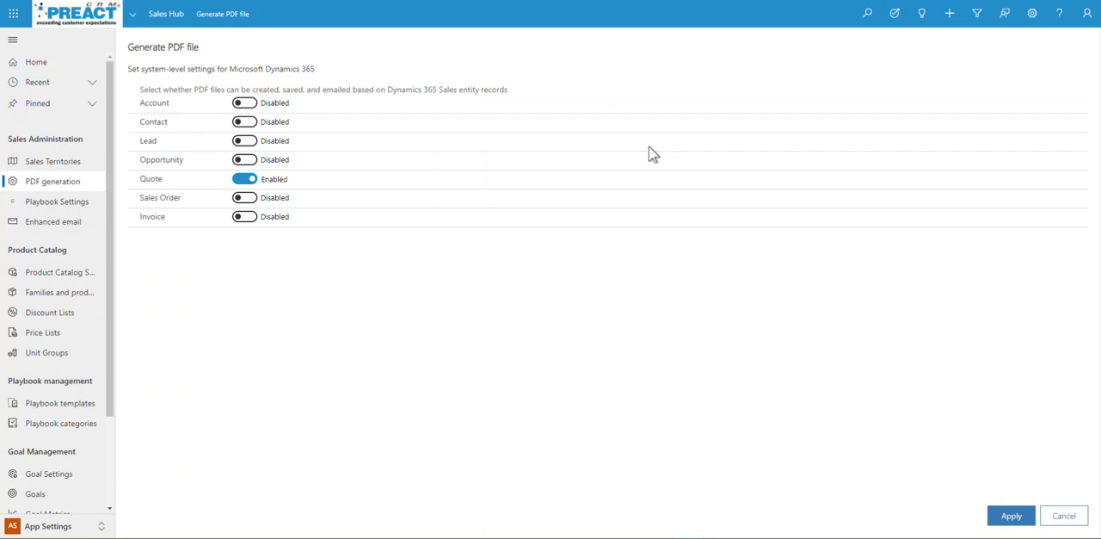
mouse_move(306, 192)
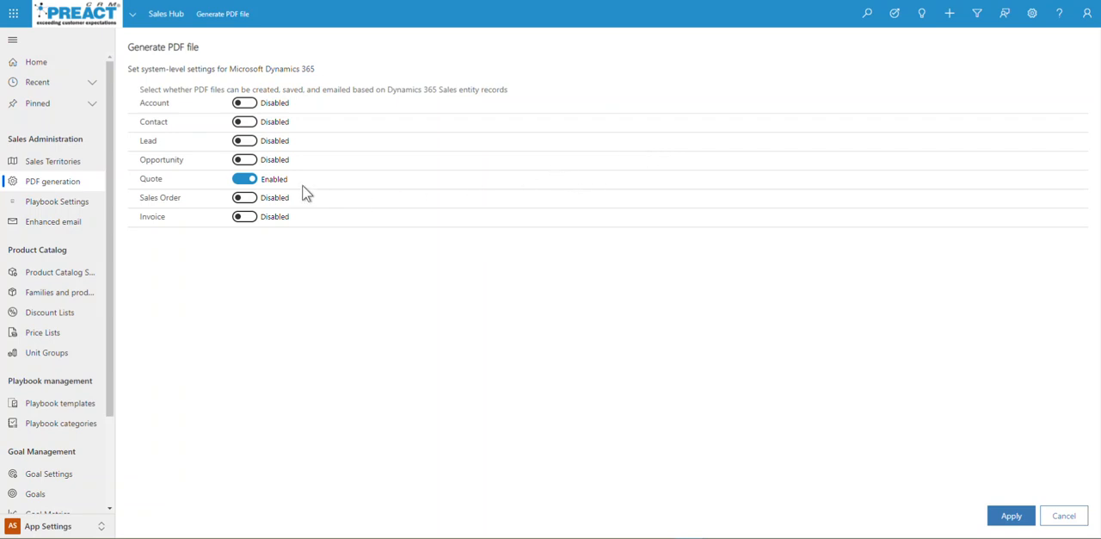
mouse_move(289, 137)
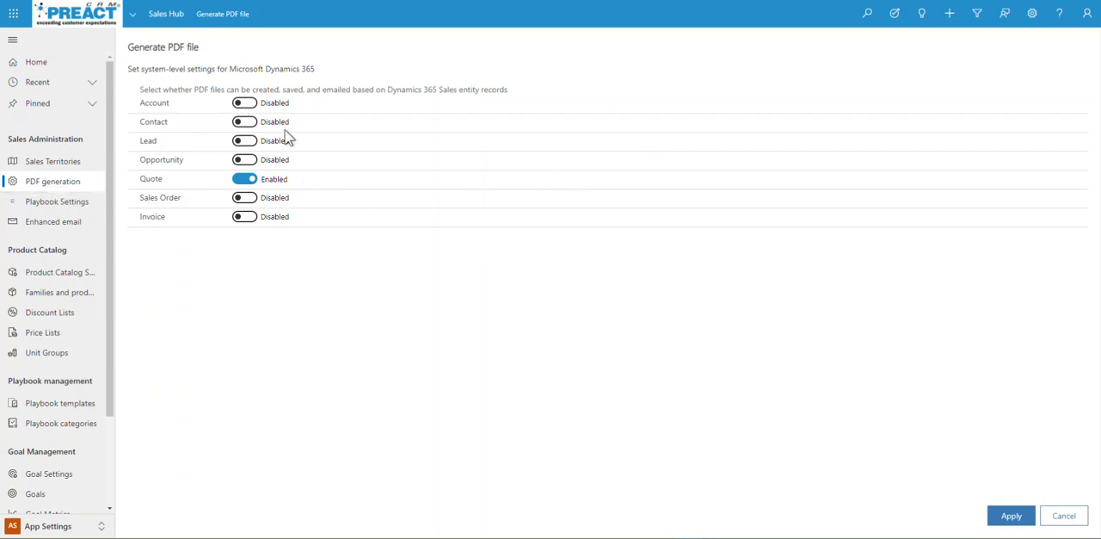
mouse_move(308, 206)
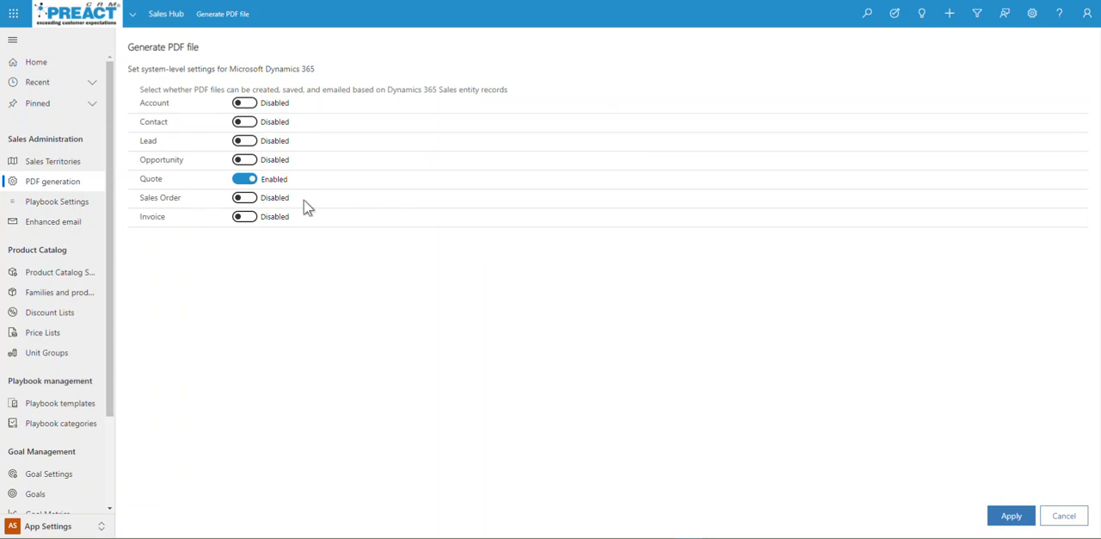
mouse_move(518, 232)
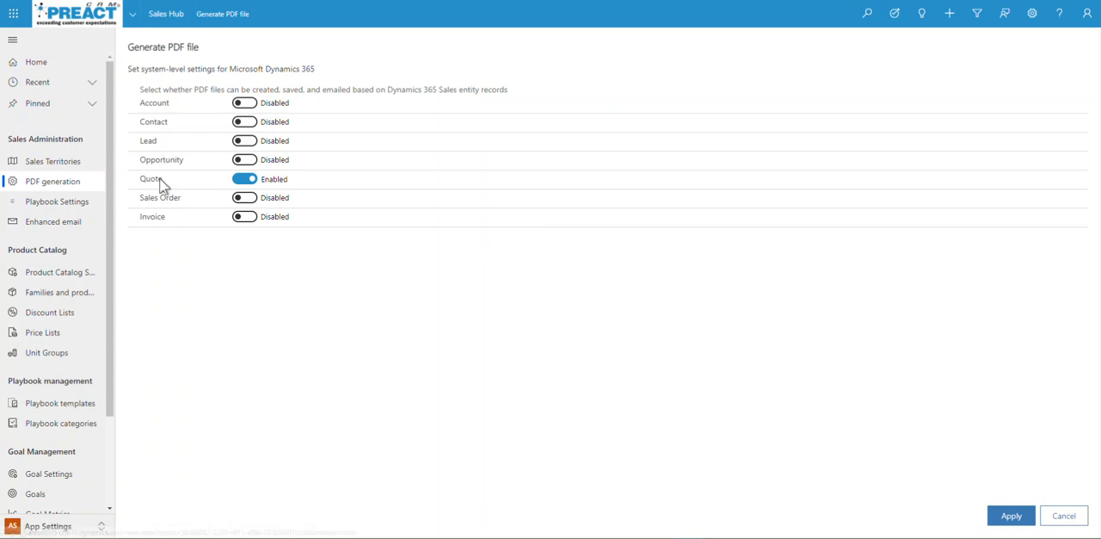
mouse_move(226, 187)
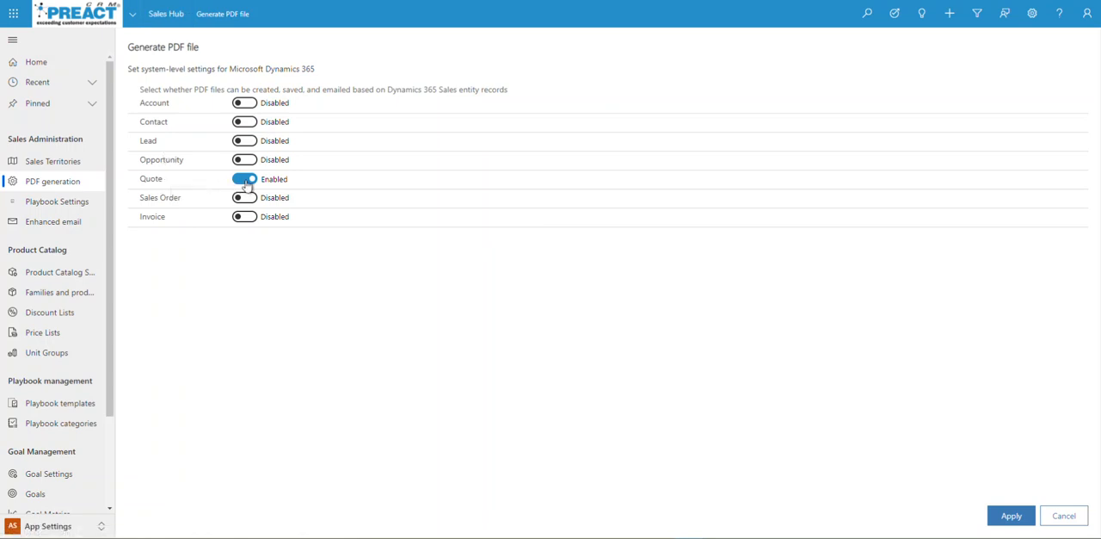
mouse_move(175, 182)
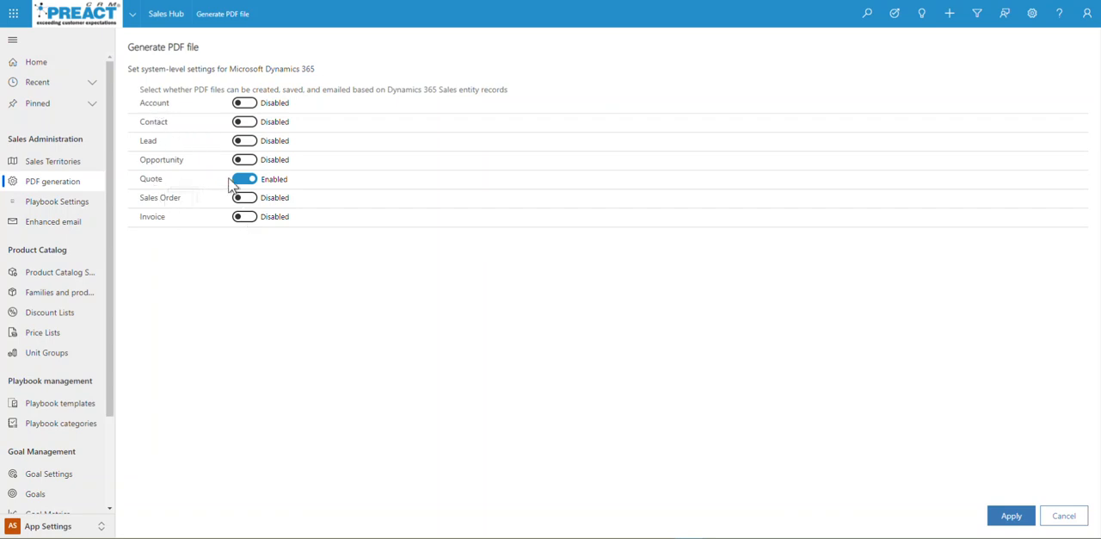
Step: Enable PDF generation for Contact records and apply the setting
click(244, 120)
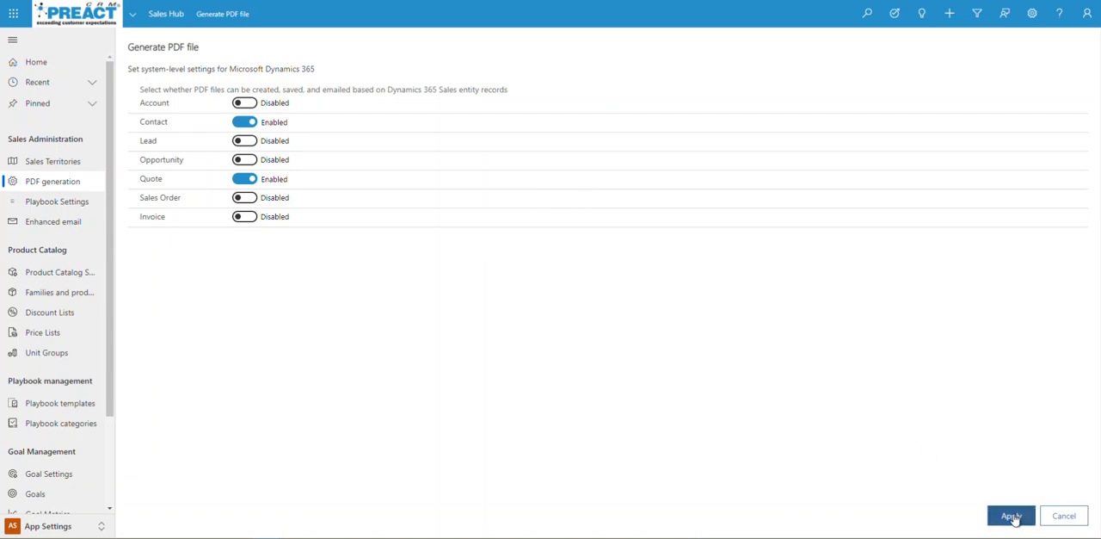
click(1010, 516)
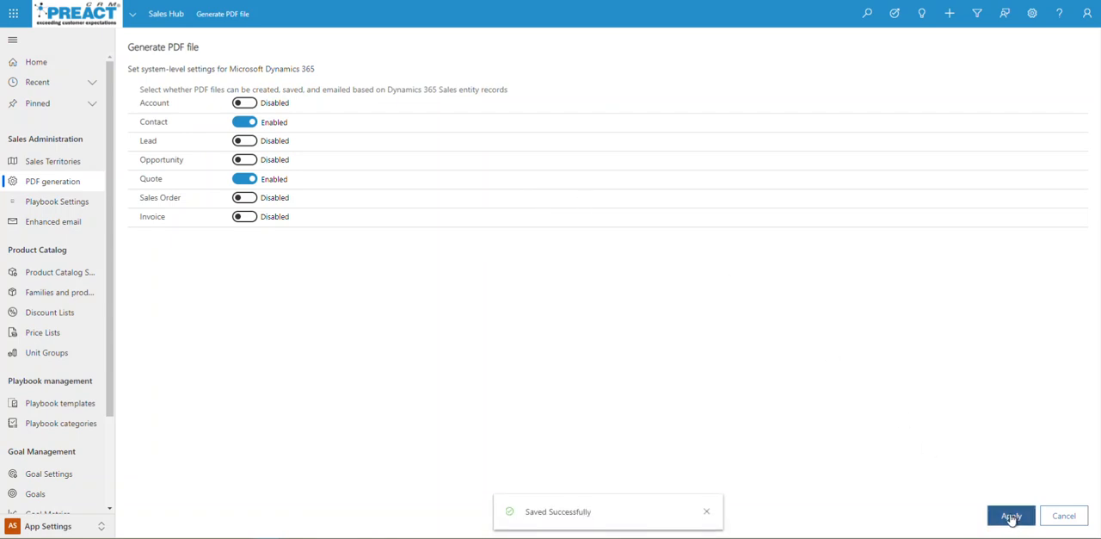
mouse_move(399, 14)
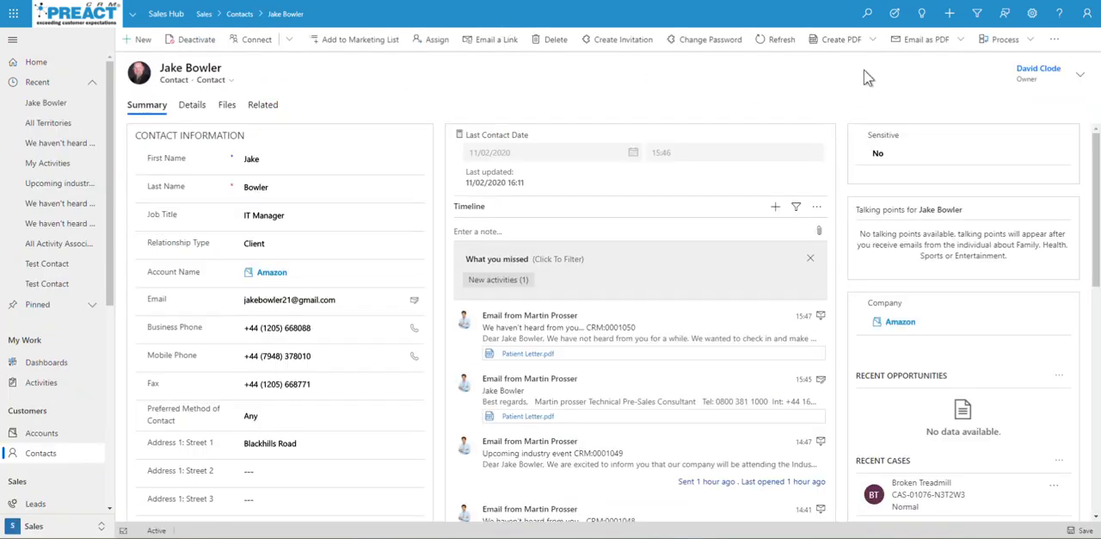
mouse_move(928, 37)
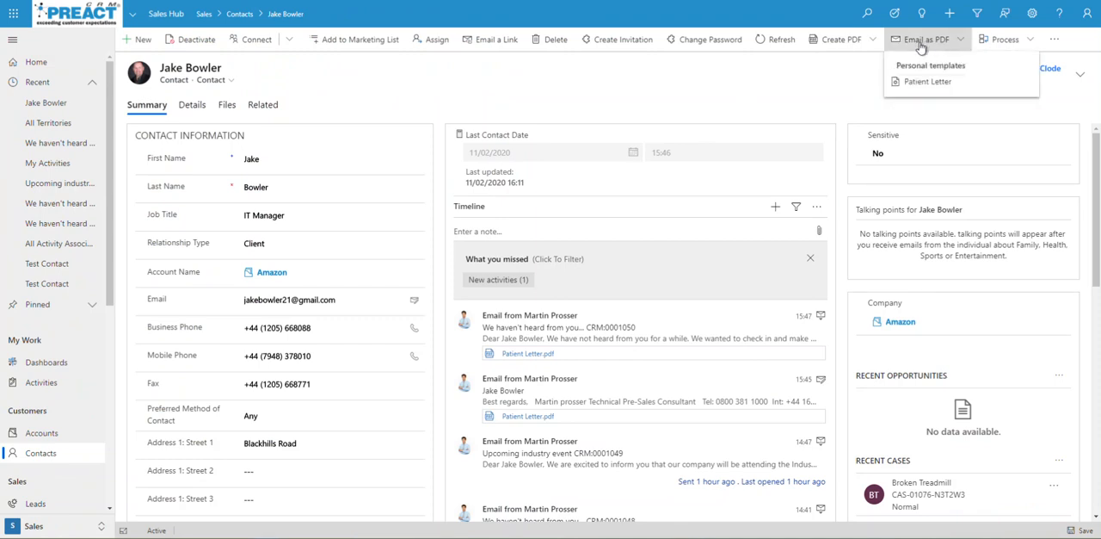
mouse_move(995, 65)
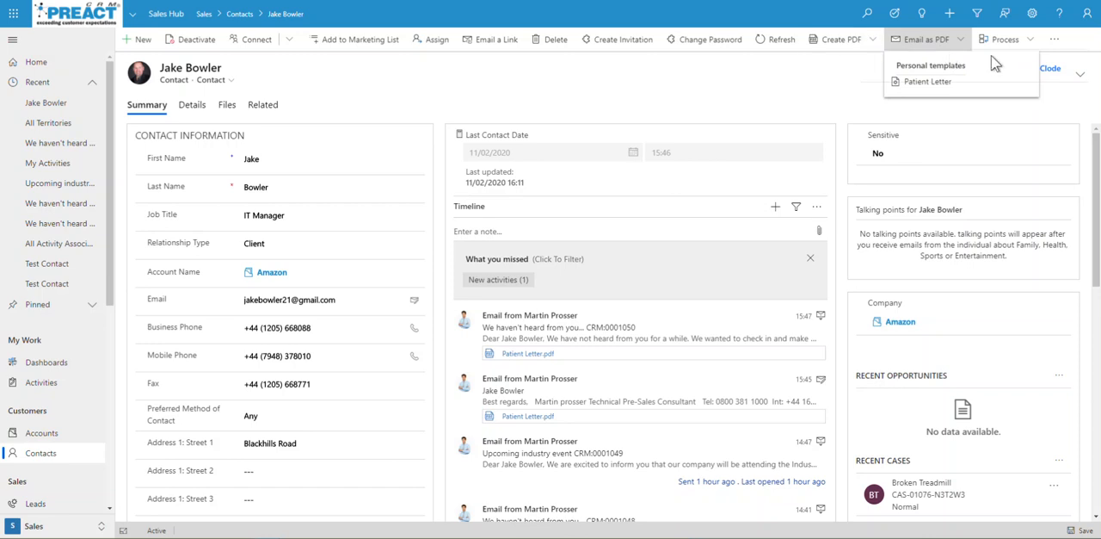
click(1053, 38)
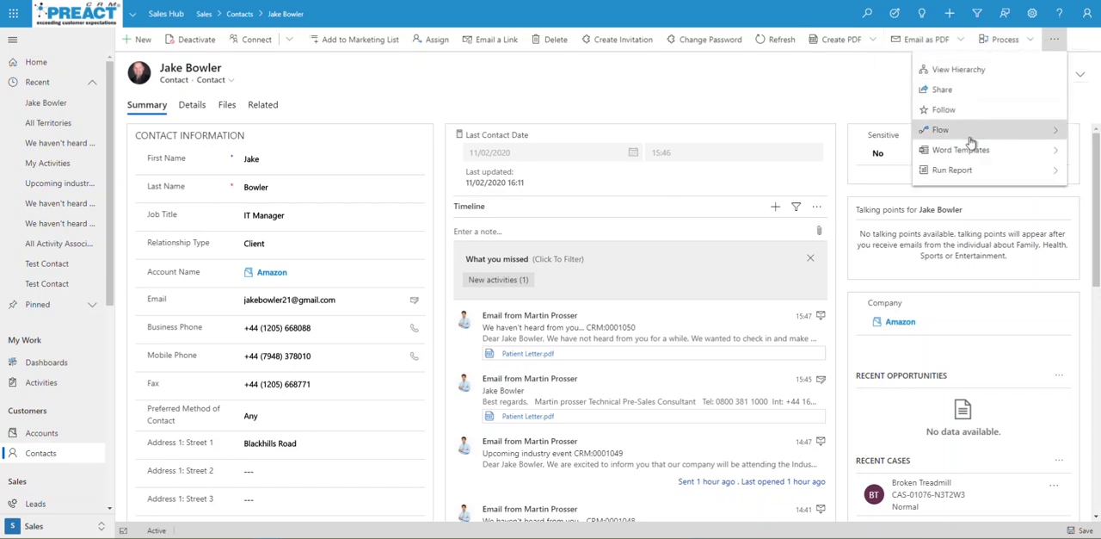
click(960, 148)
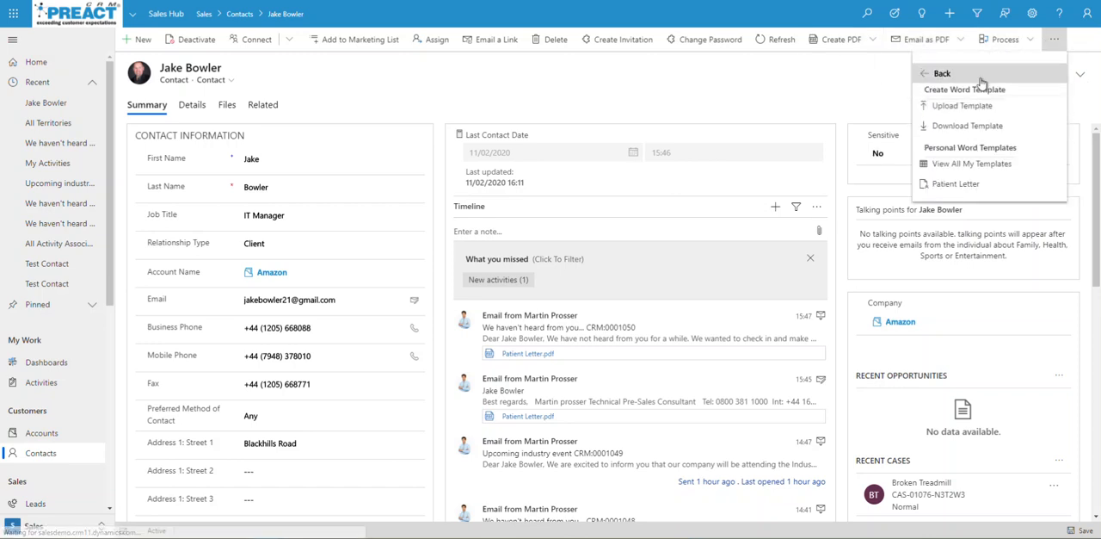
mouse_move(957, 187)
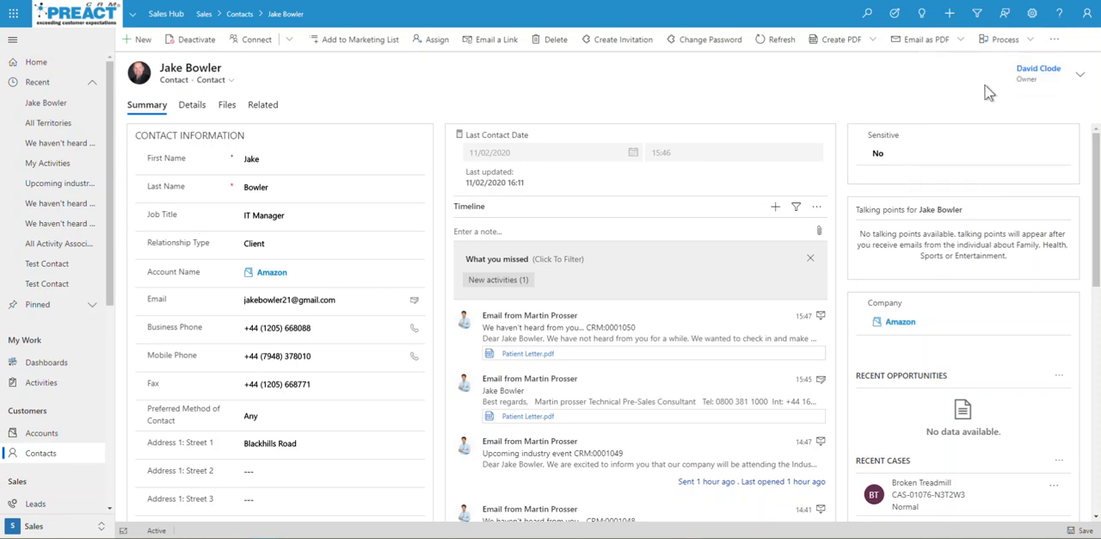
mouse_move(967, 110)
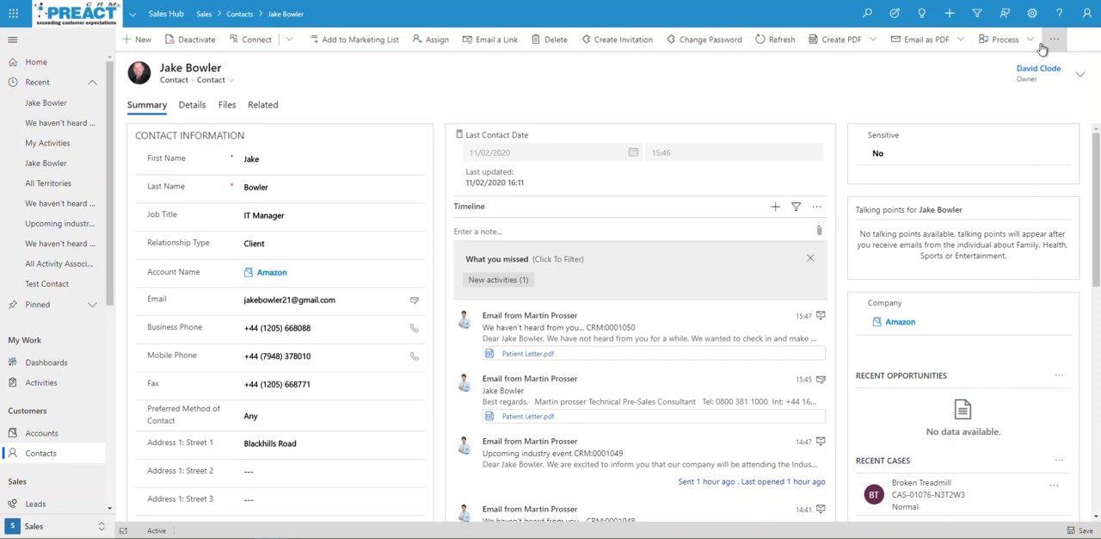
mouse_move(920, 39)
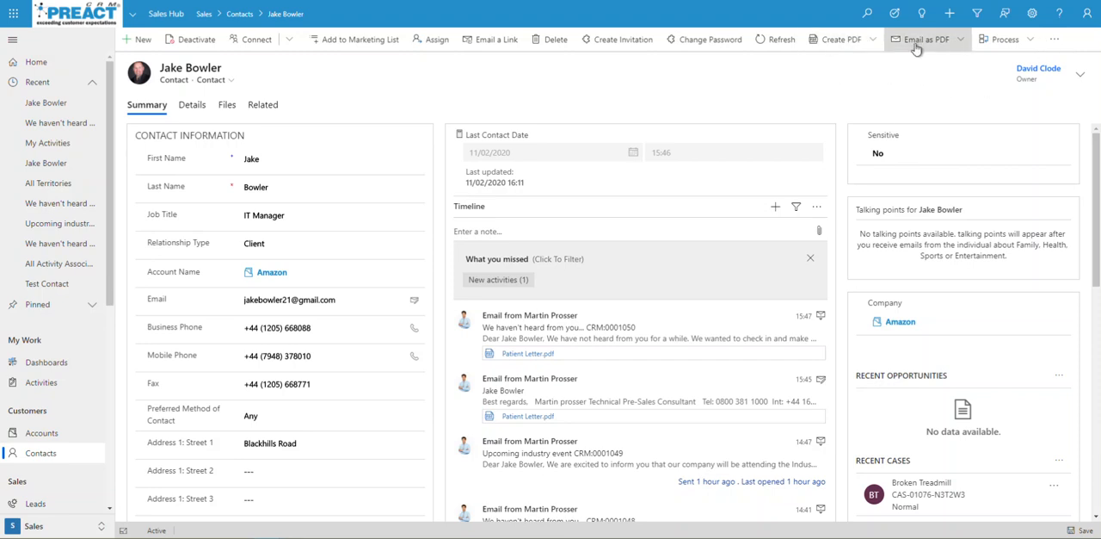
Step: Review the Patient Letter template under both Create PDF and Email as PDF
click(836, 38)
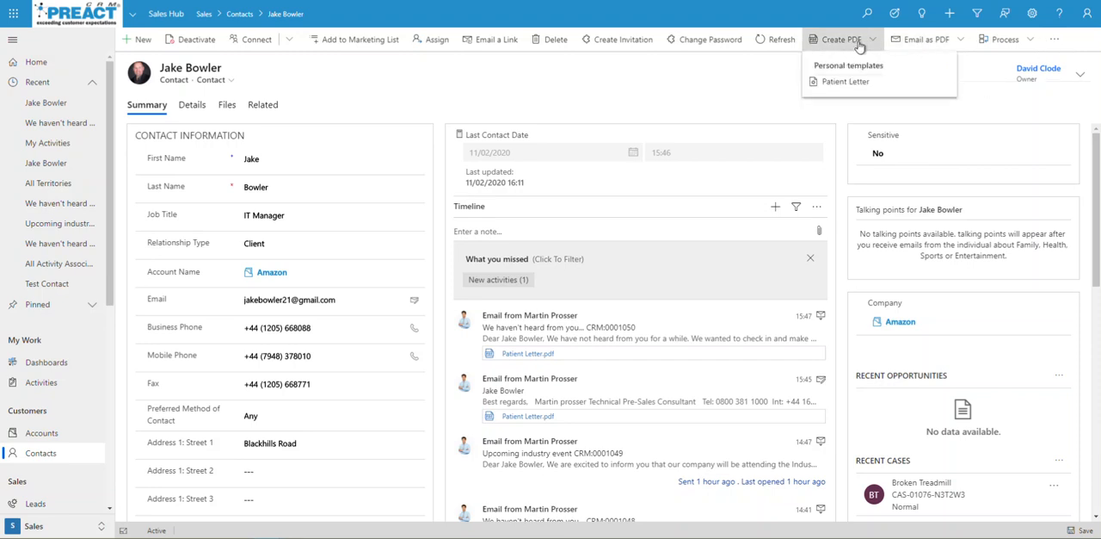
mouse_move(977, 111)
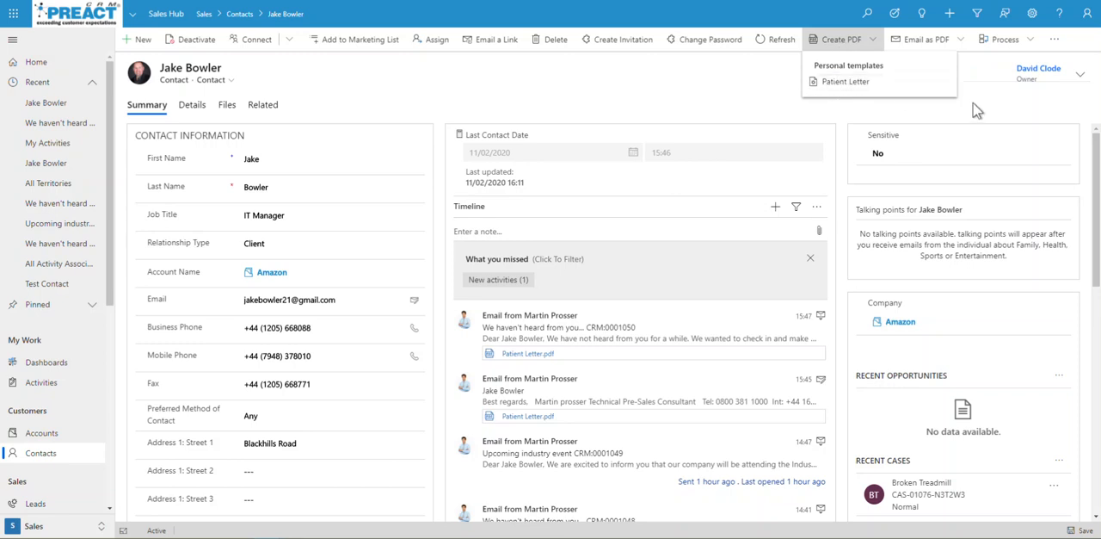
click(920, 38)
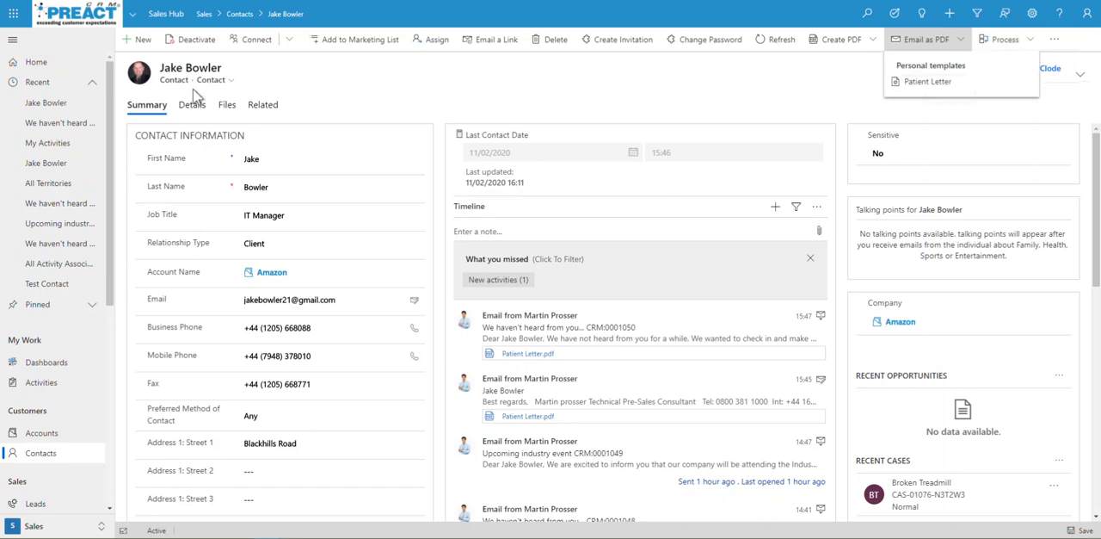
mouse_move(925, 81)
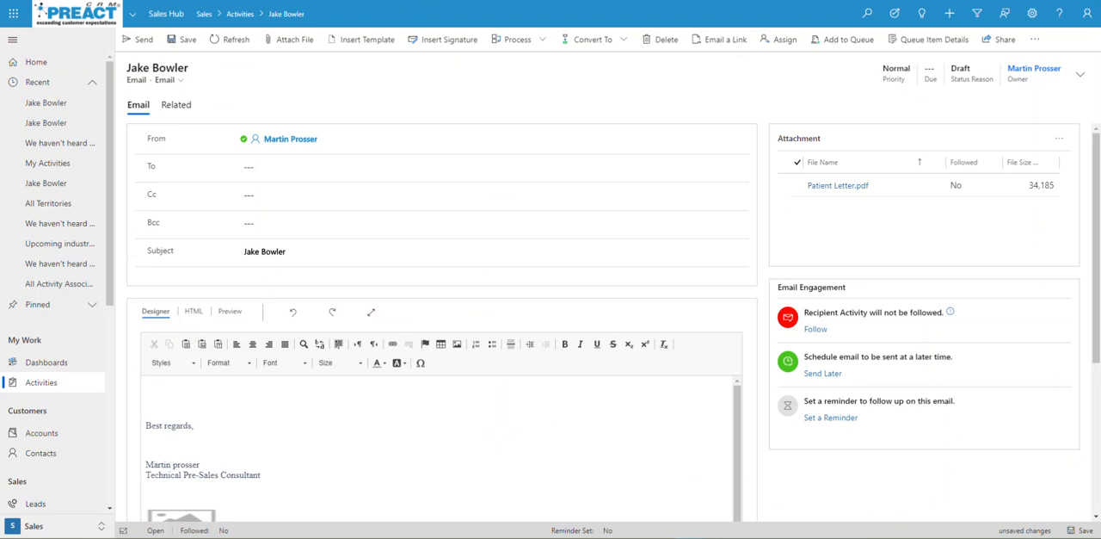
click(492, 251)
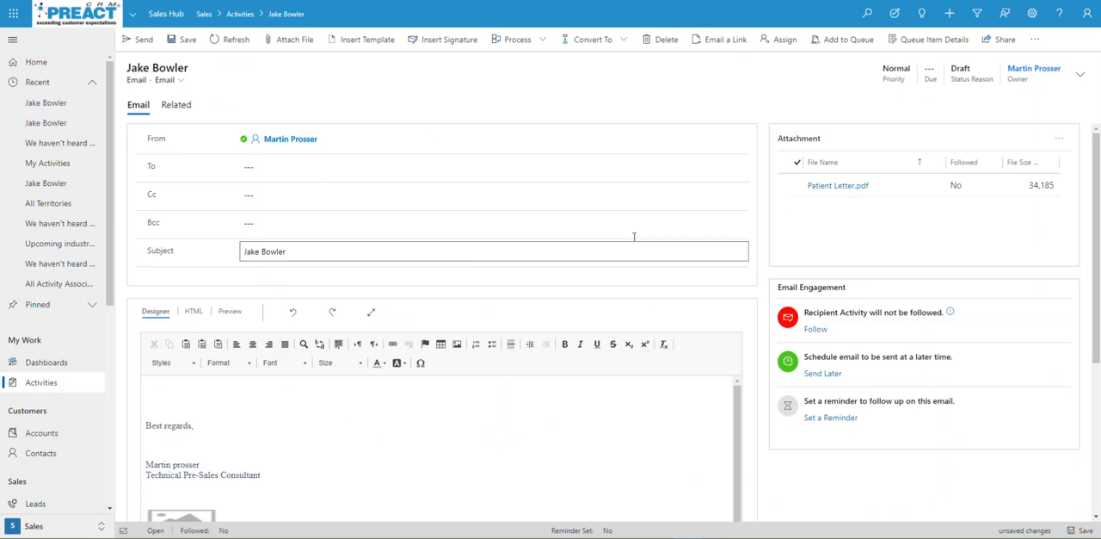
scroll(down, 3)
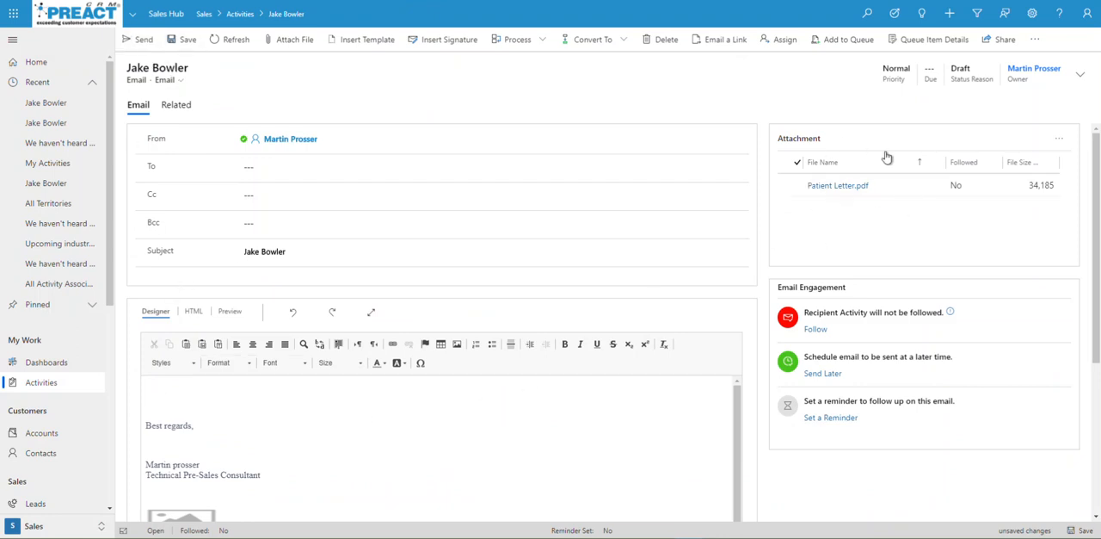
mouse_move(775, 114)
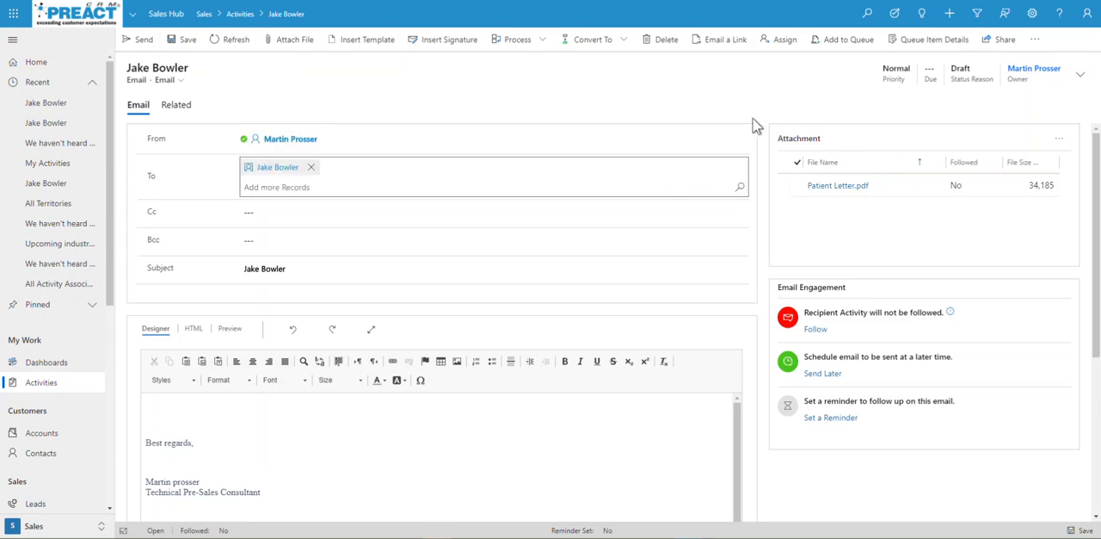
mouse_move(387, 231)
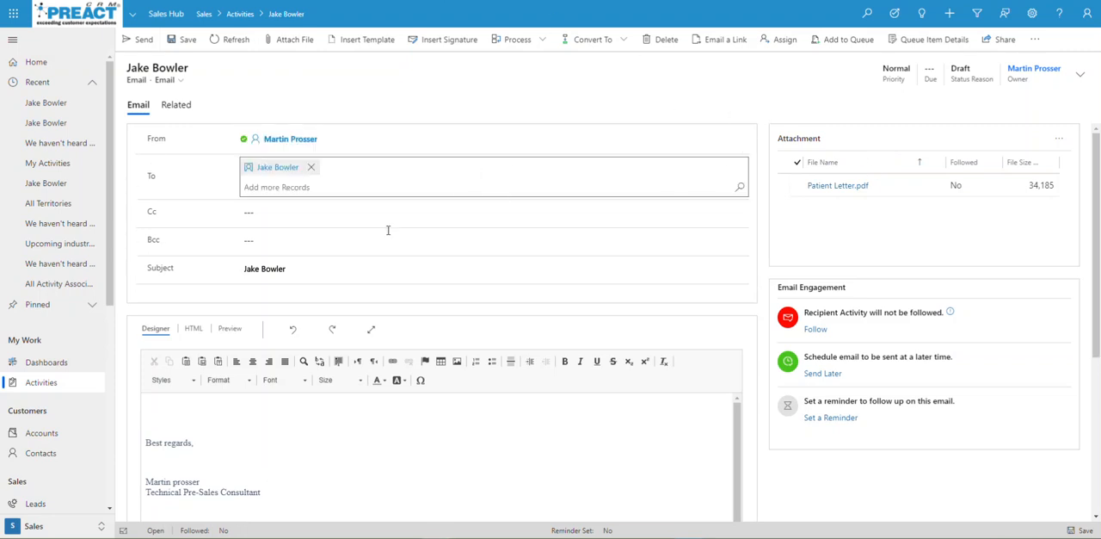
mouse_move(478, 383)
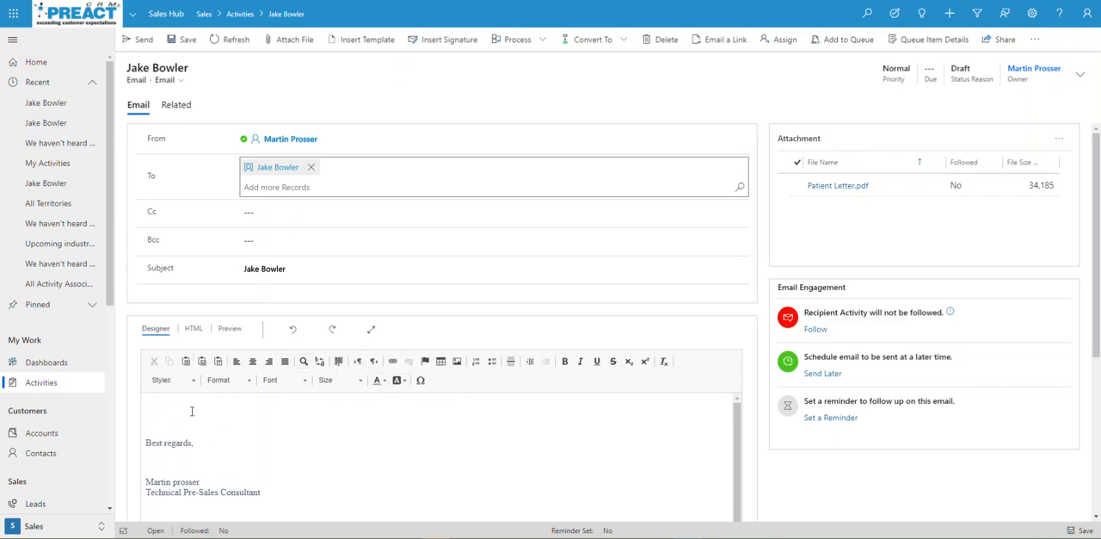
click(284, 378)
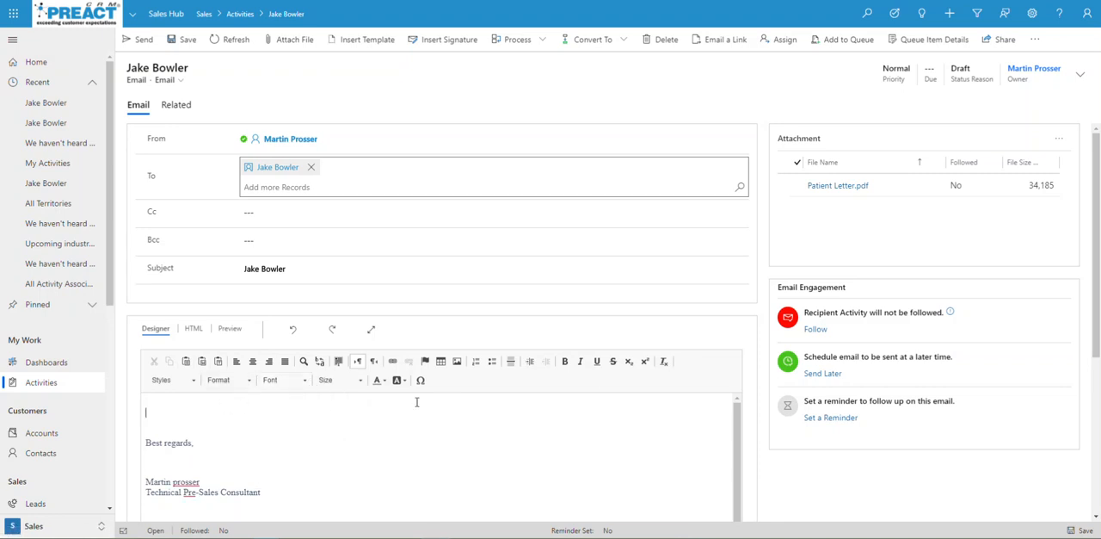
mouse_move(420, 381)
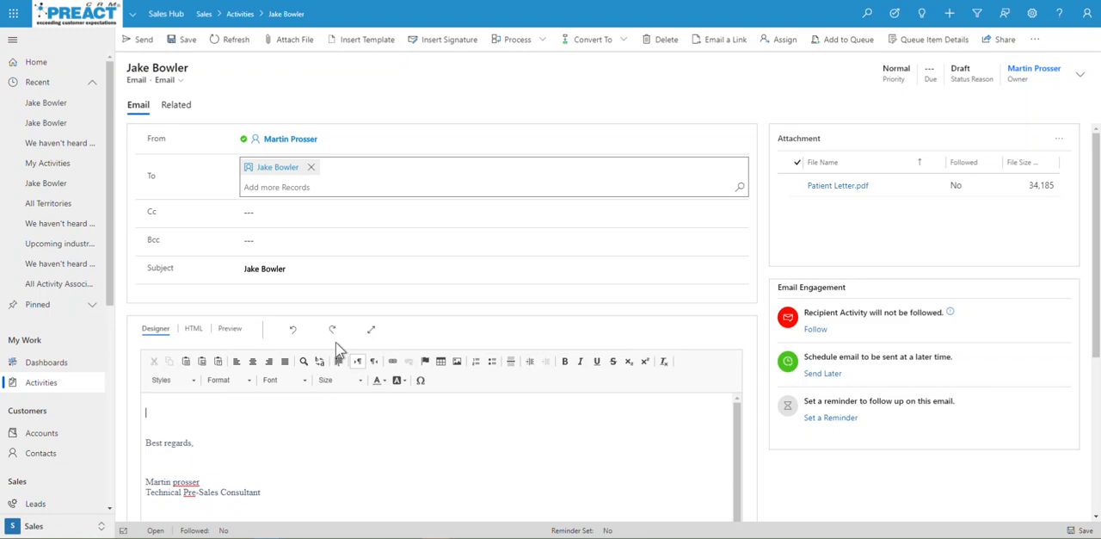
mouse_move(189, 420)
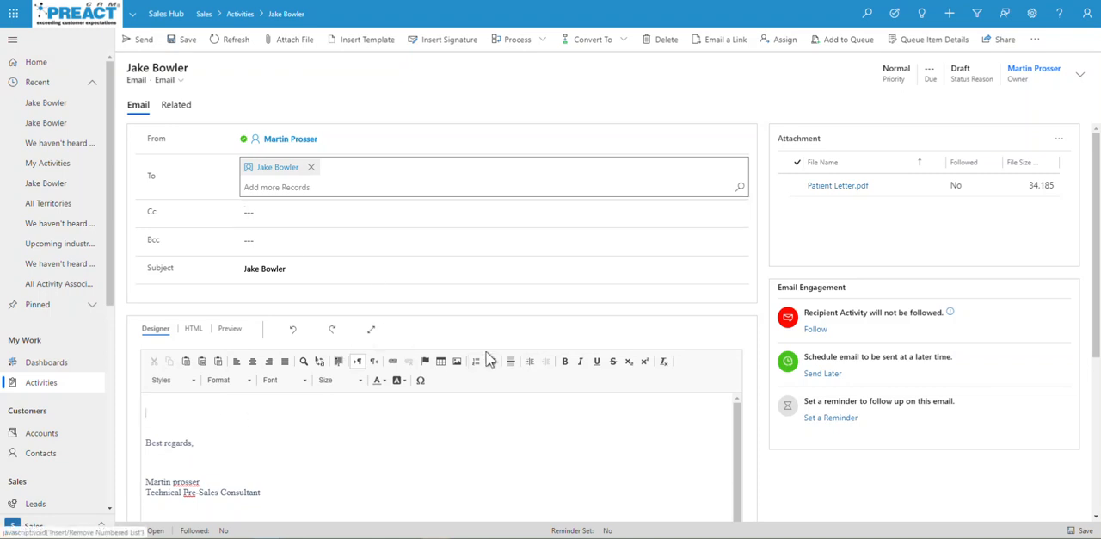
mouse_move(362, 39)
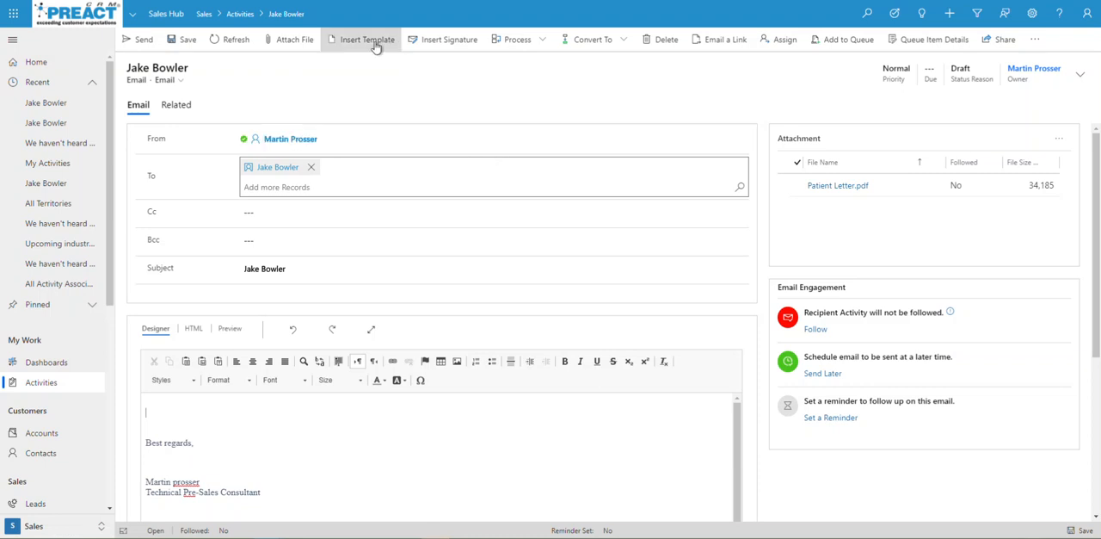
Step: Insert the Contact Reconnect template, replacing the subject with 'We haven't heard from you...'
click(364, 40)
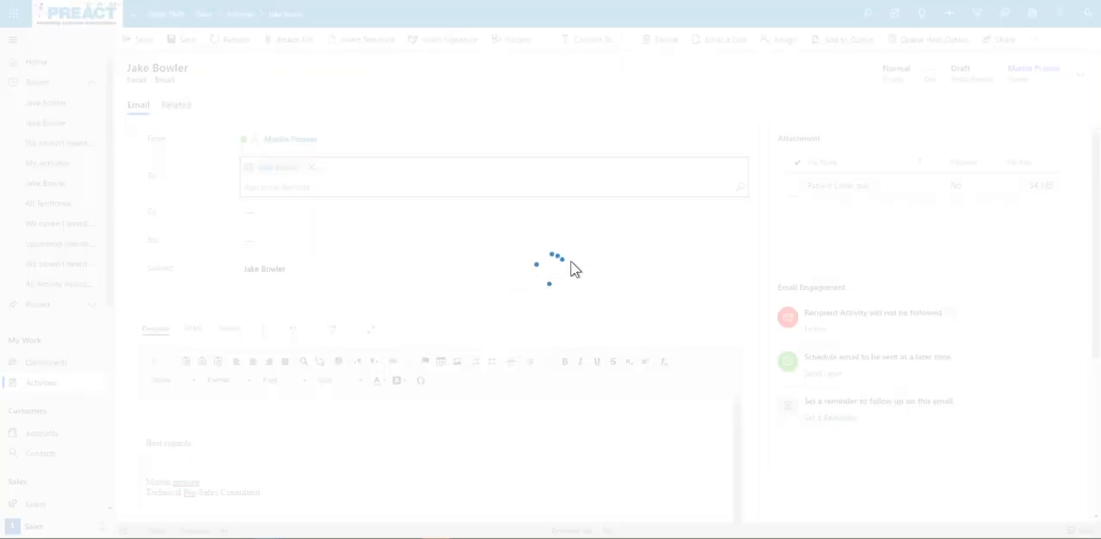
click(361, 40)
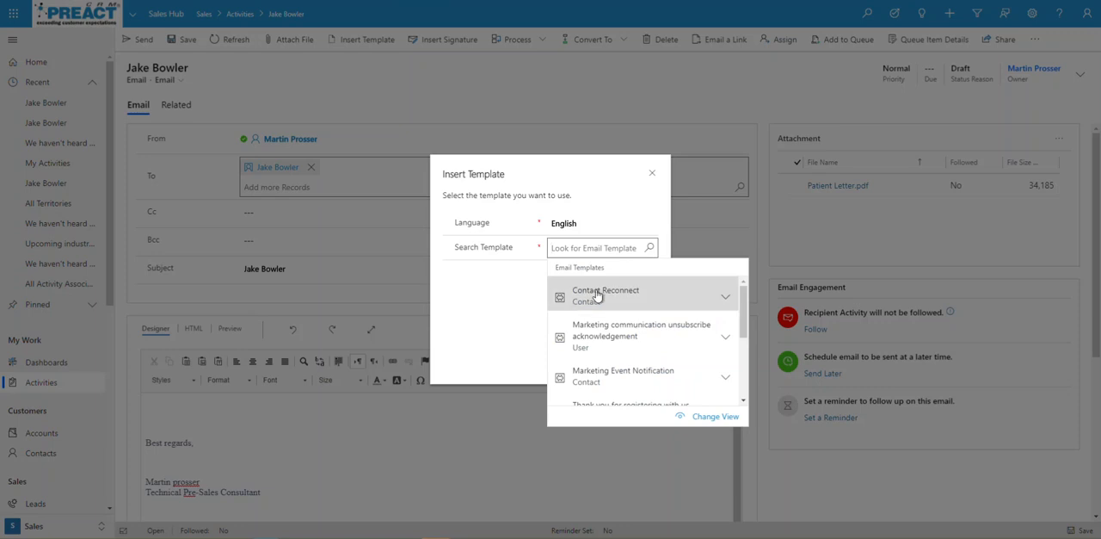
click(605, 292)
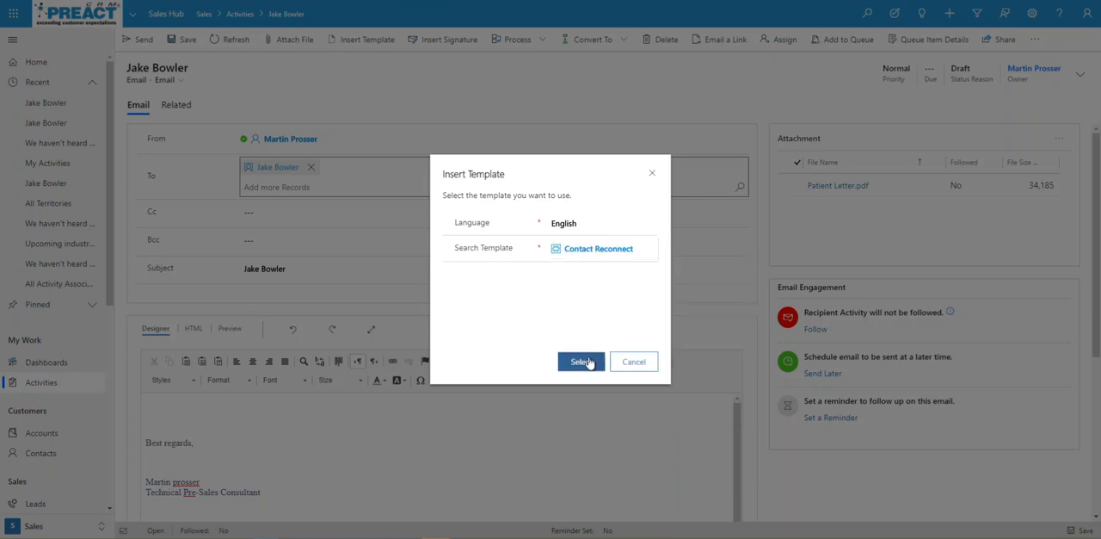
click(581, 361)
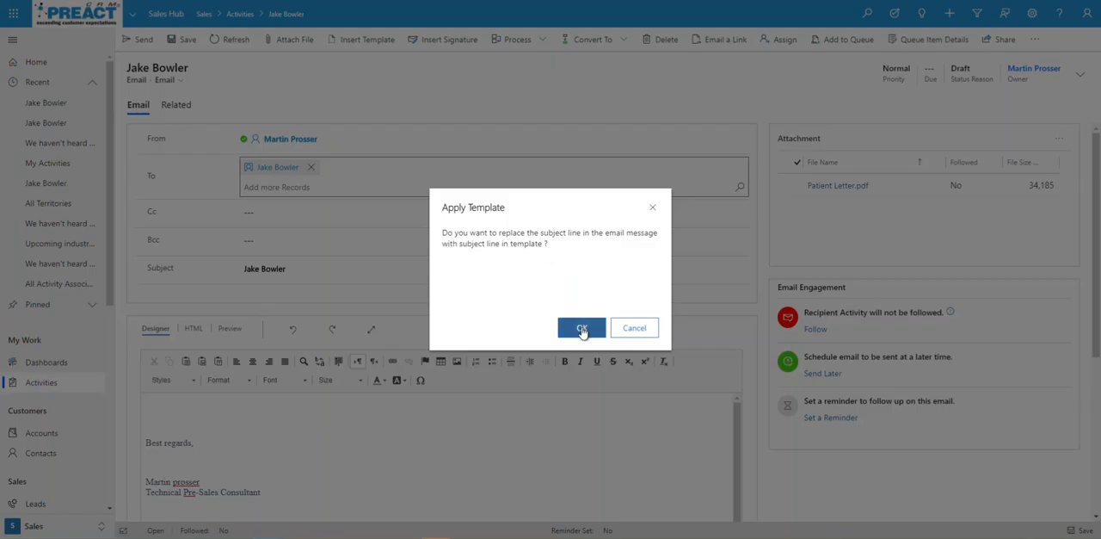
click(582, 327)
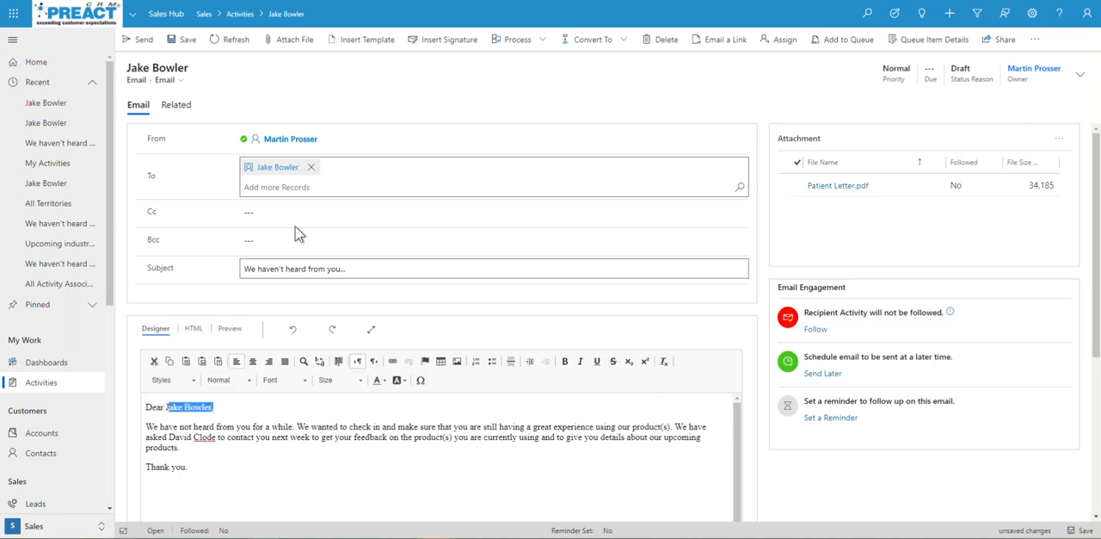
mouse_move(323, 409)
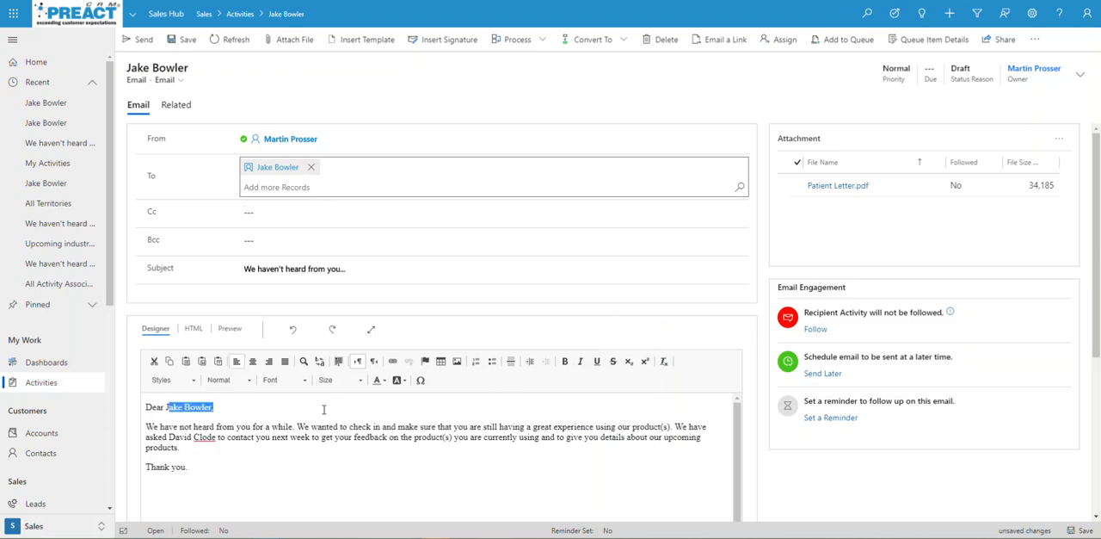
scroll(down, 3)
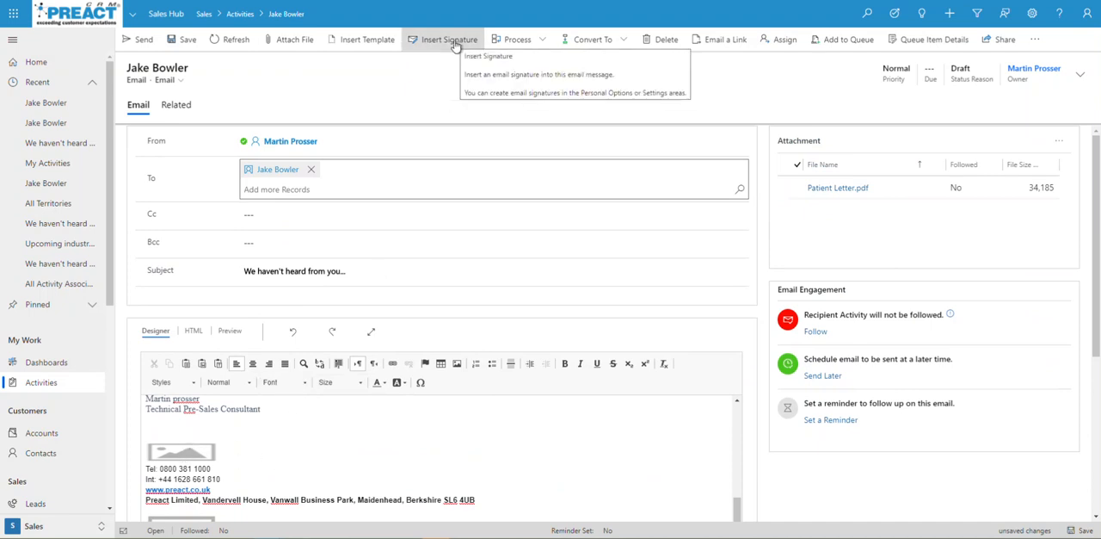
mouse_move(748, 93)
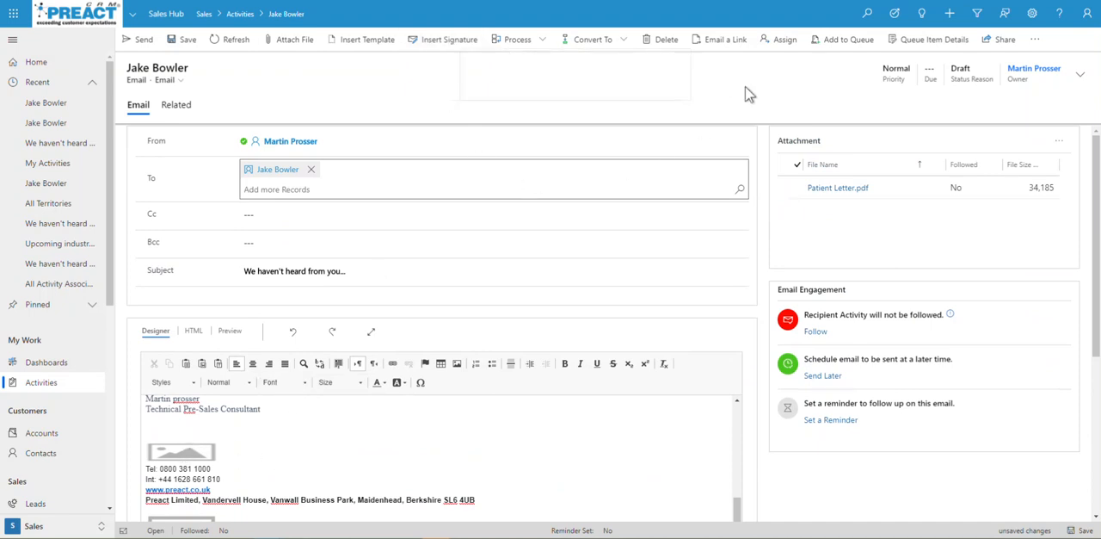
mouse_move(447, 38)
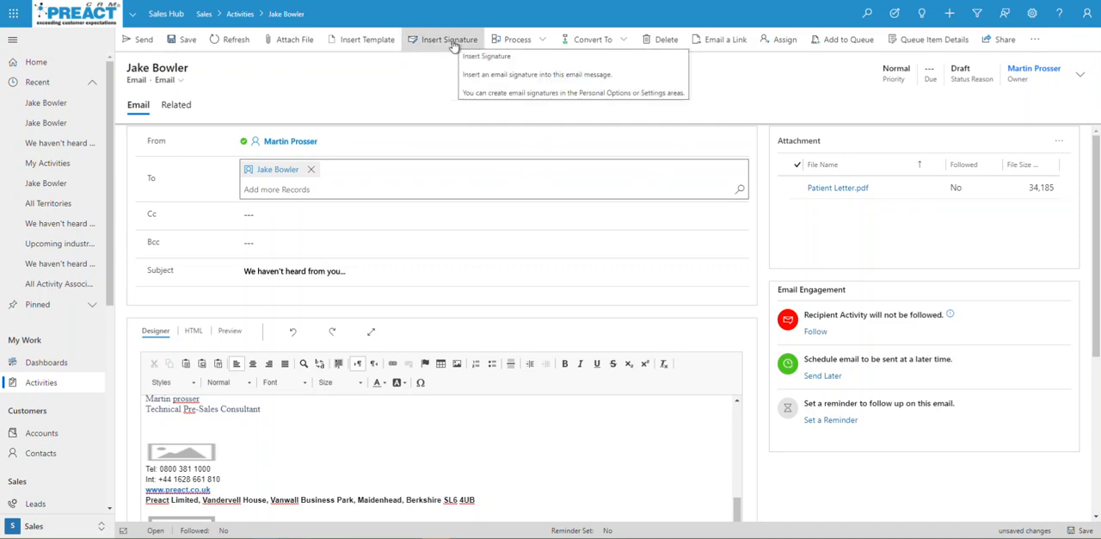
mouse_move(781, 70)
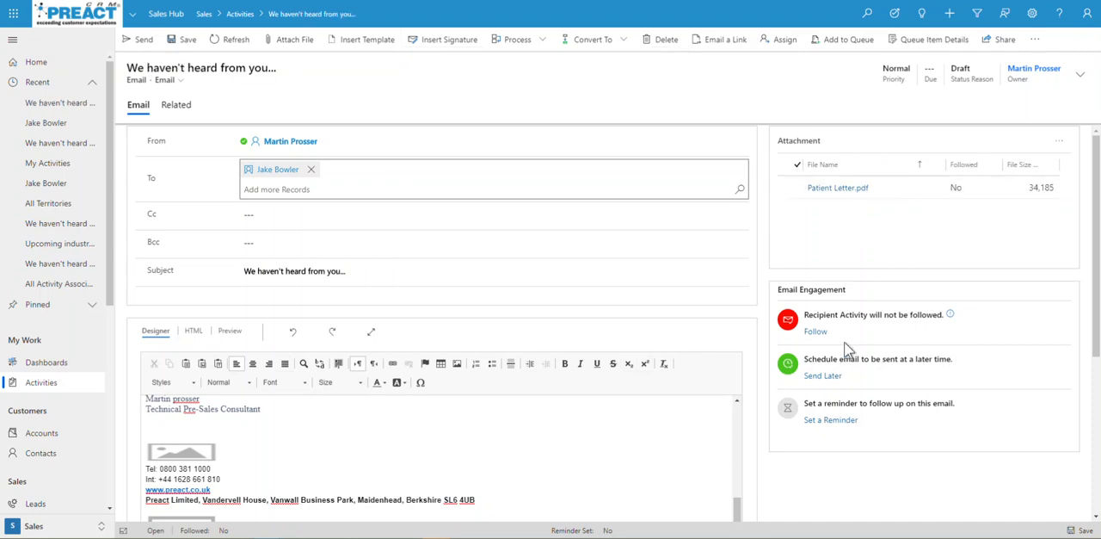
mouse_move(756, 210)
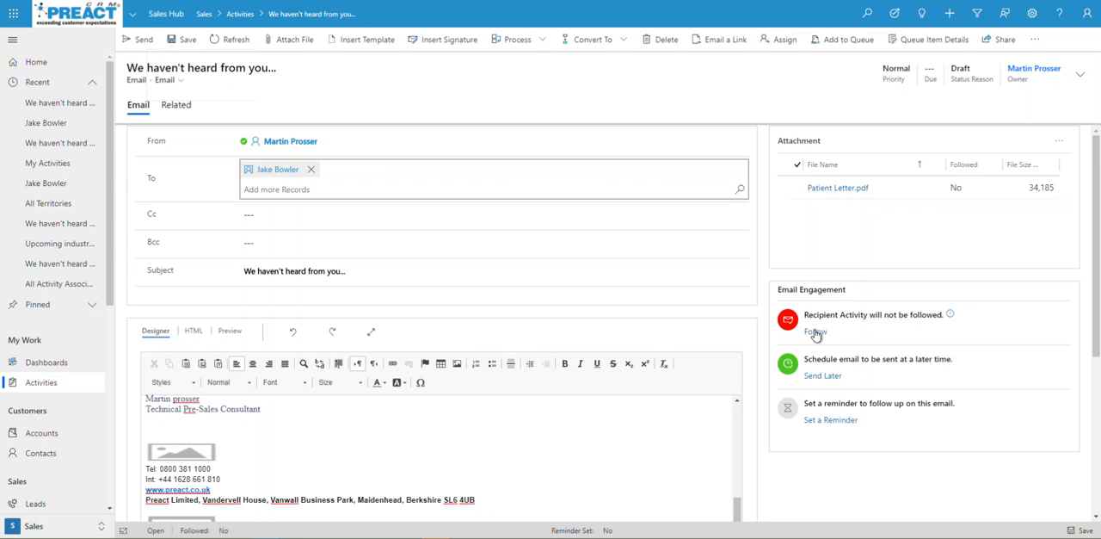
mouse_move(846, 188)
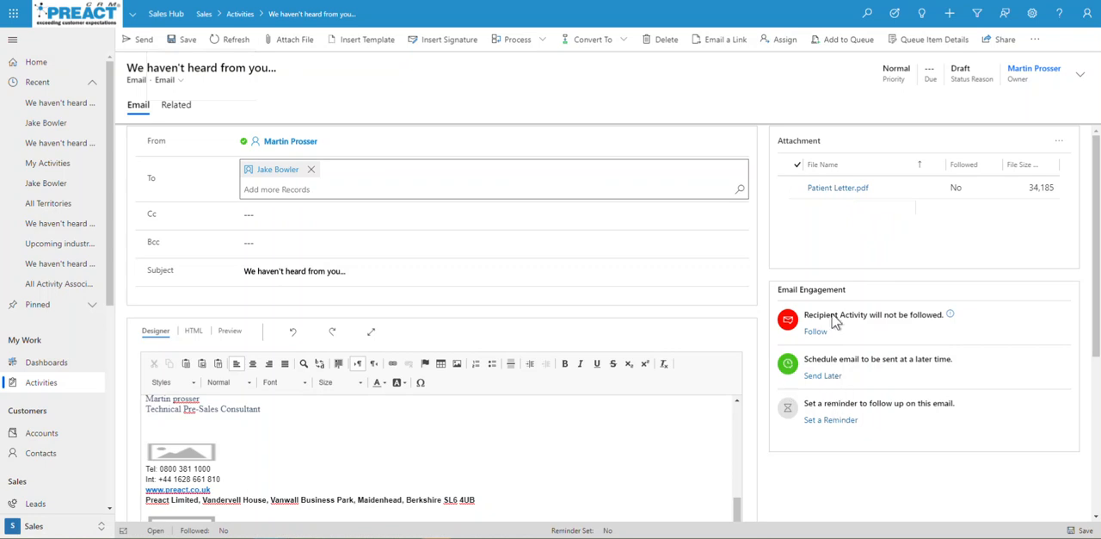
mouse_move(822, 375)
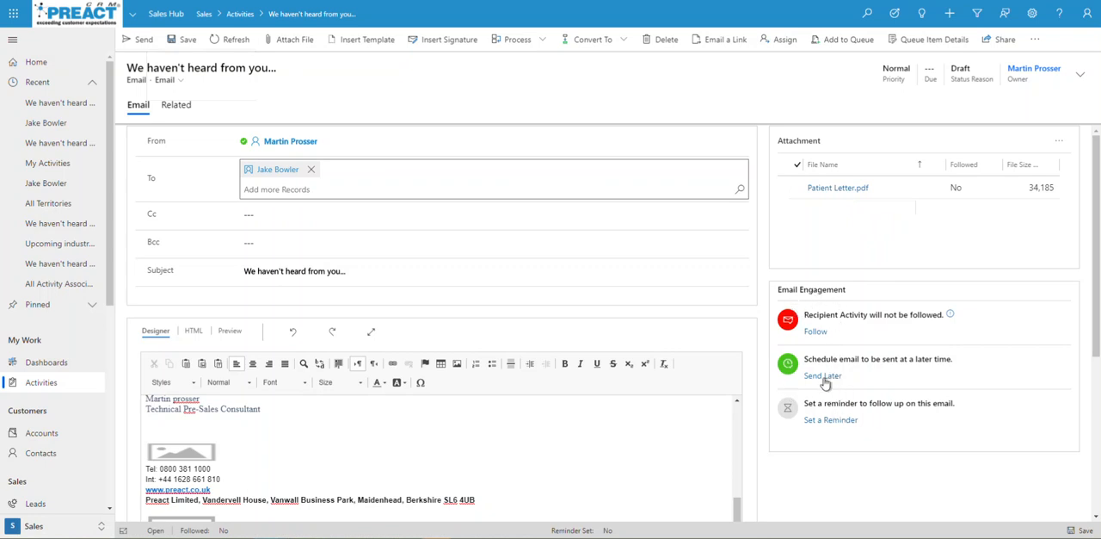
click(823, 375)
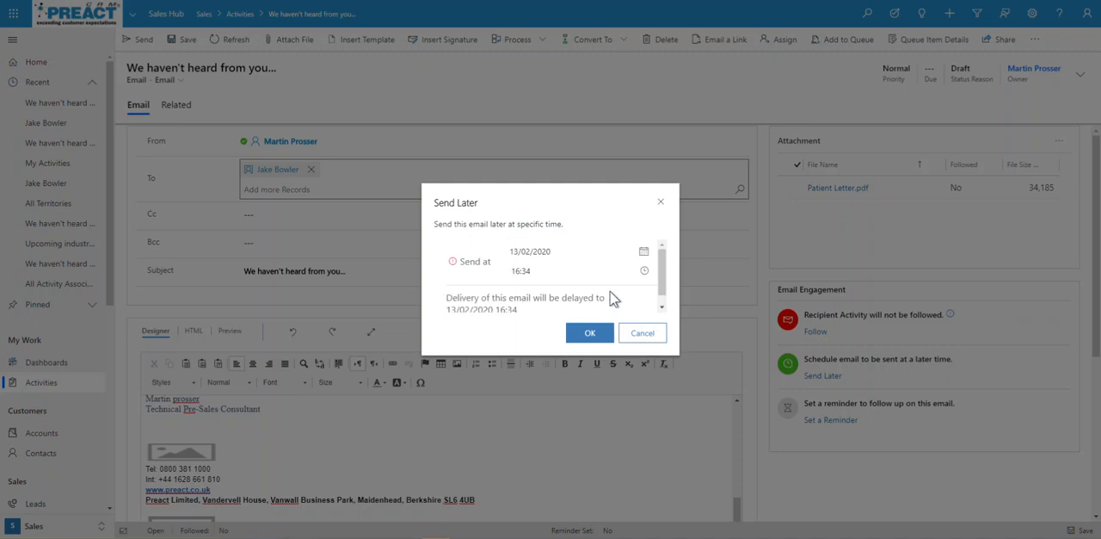
click(576, 270)
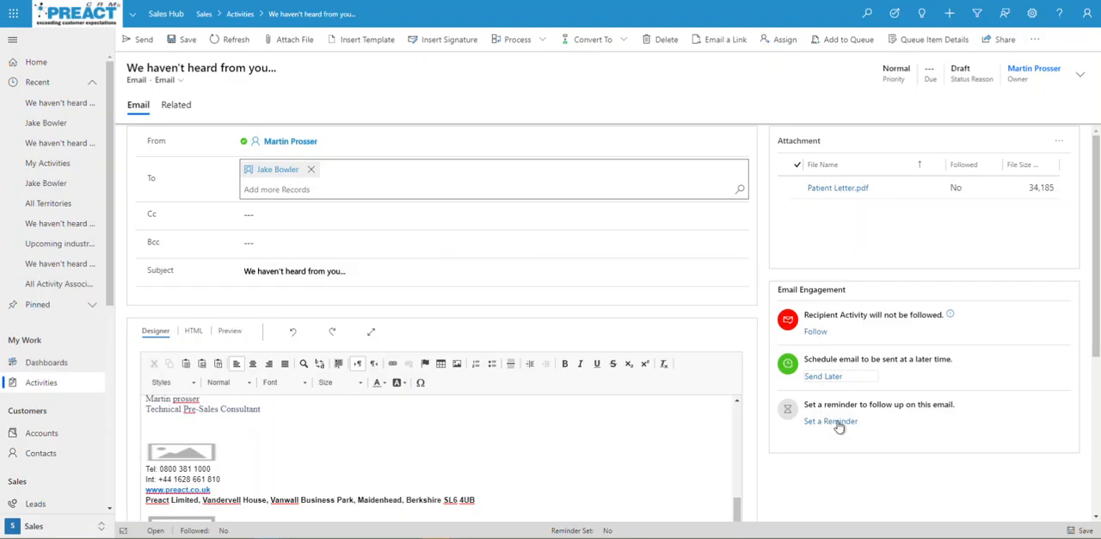
click(829, 420)
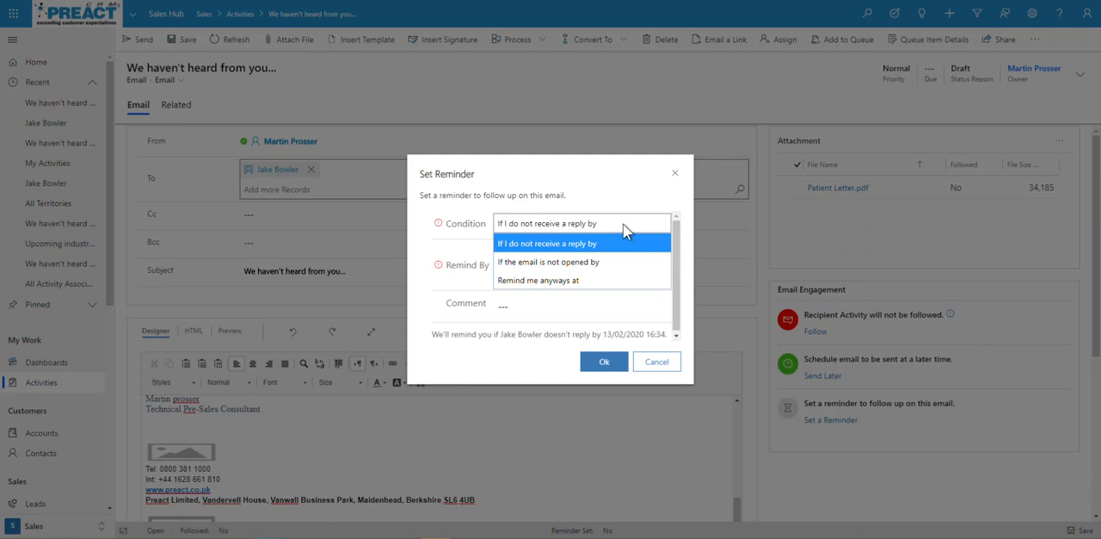
mouse_move(583, 278)
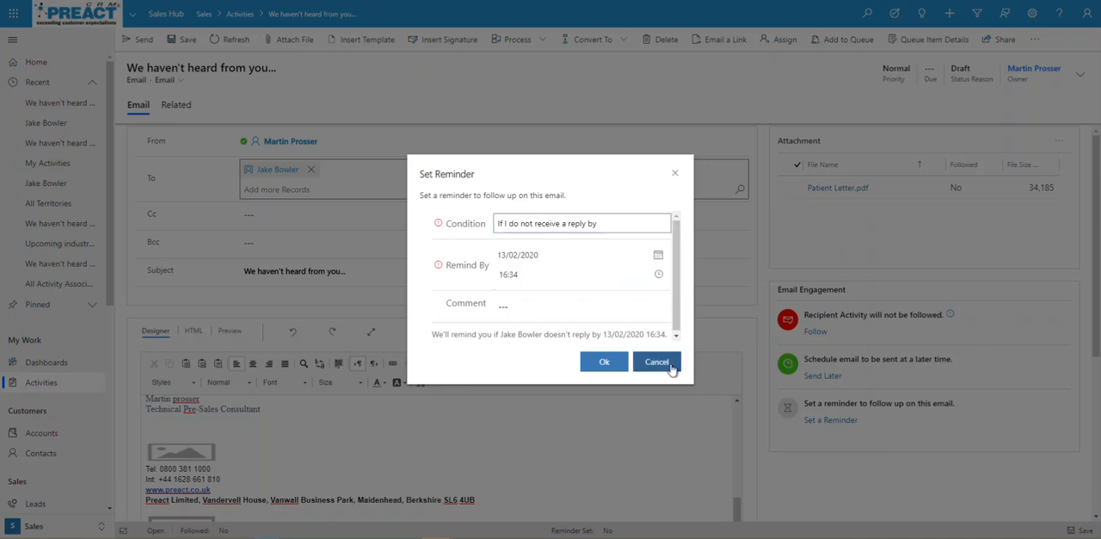
click(658, 361)
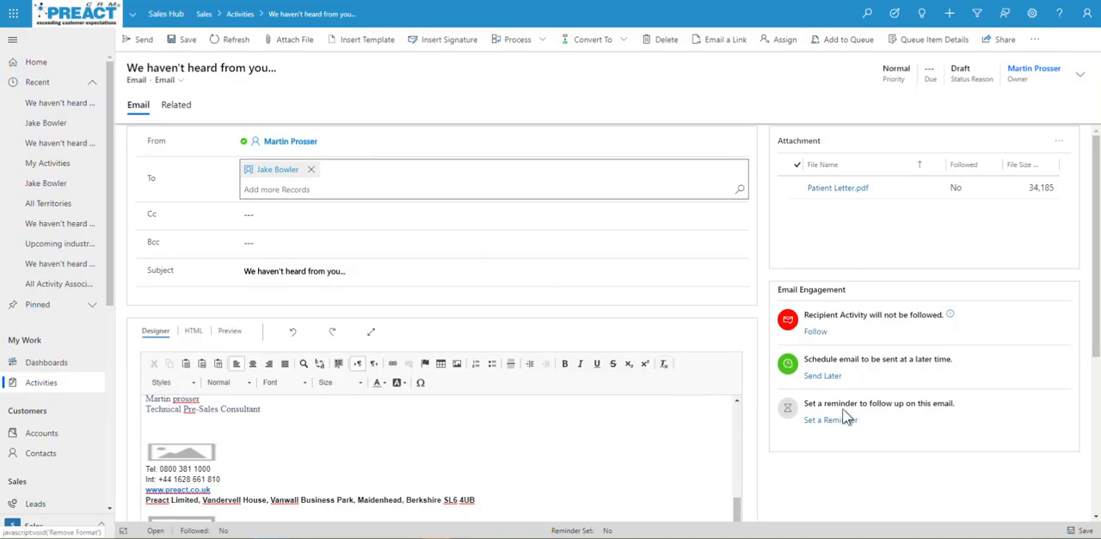
mouse_move(805, 413)
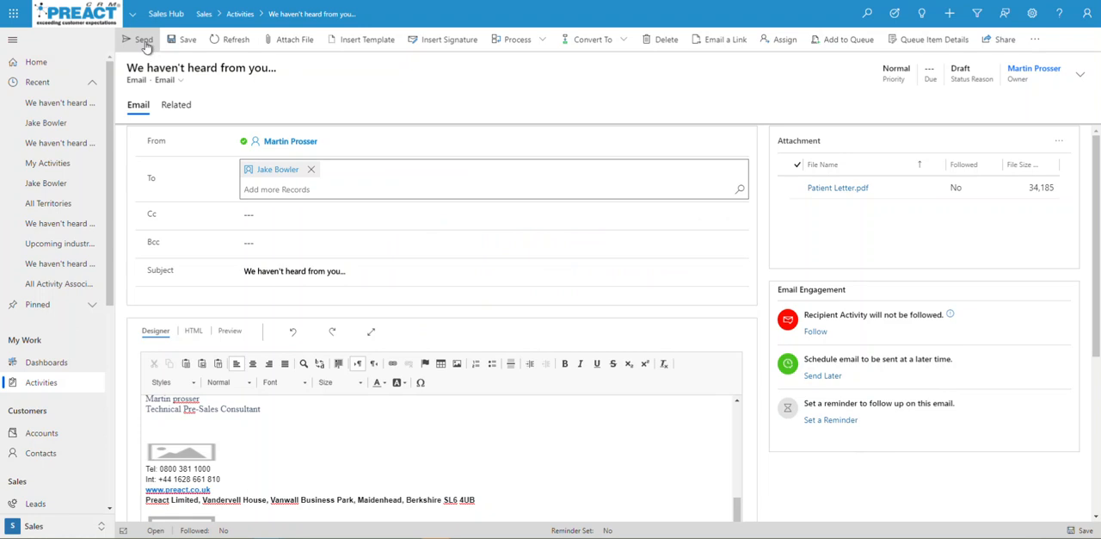
mouse_move(145, 38)
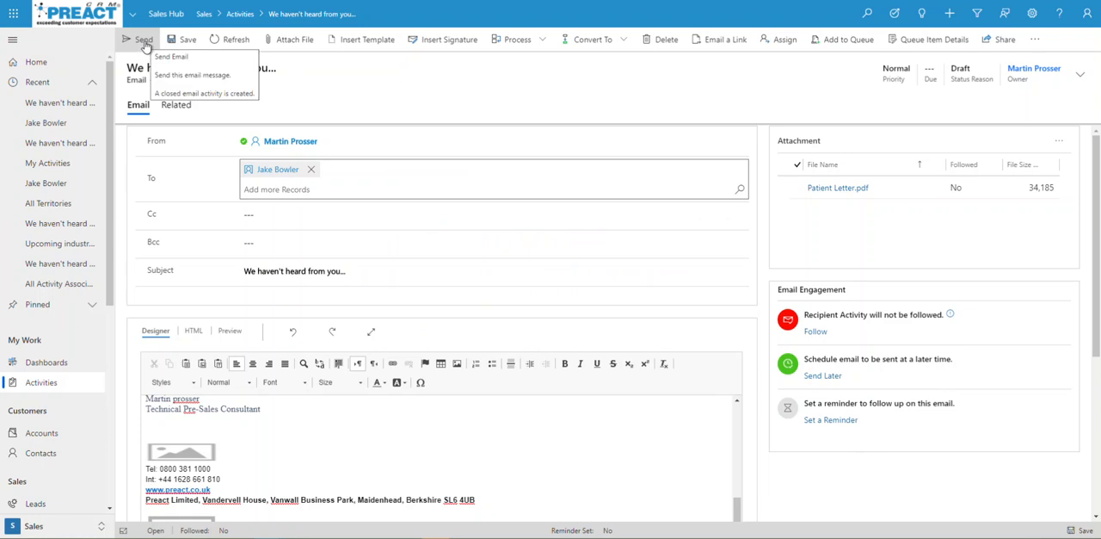
mouse_move(145, 39)
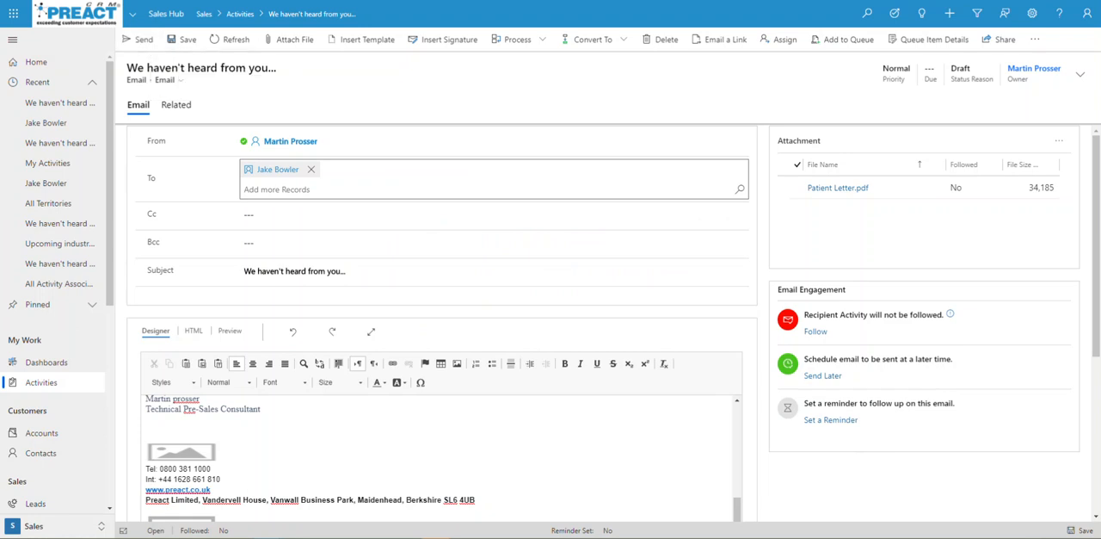
click(143, 38)
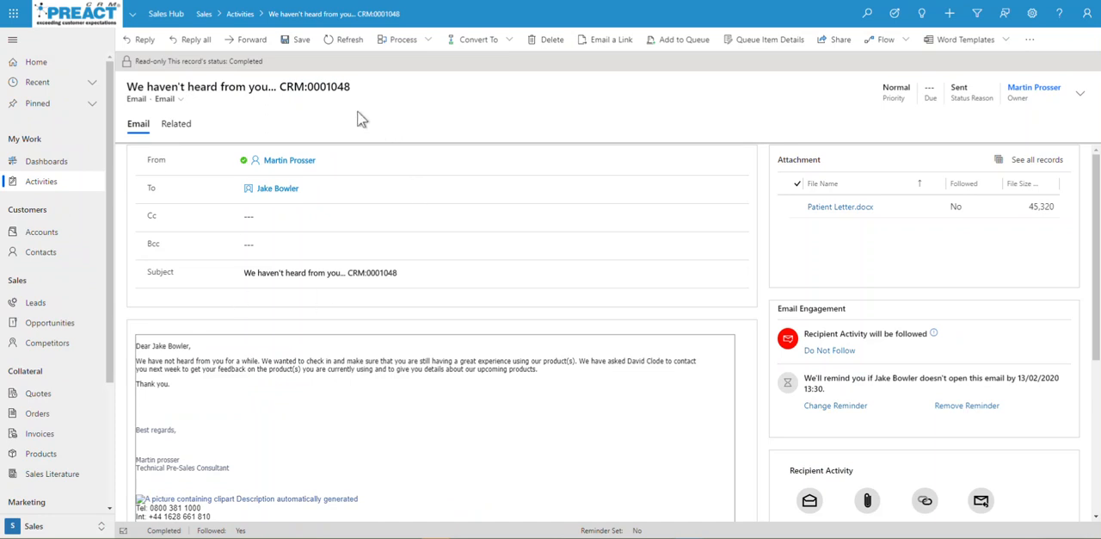
mouse_move(310, 389)
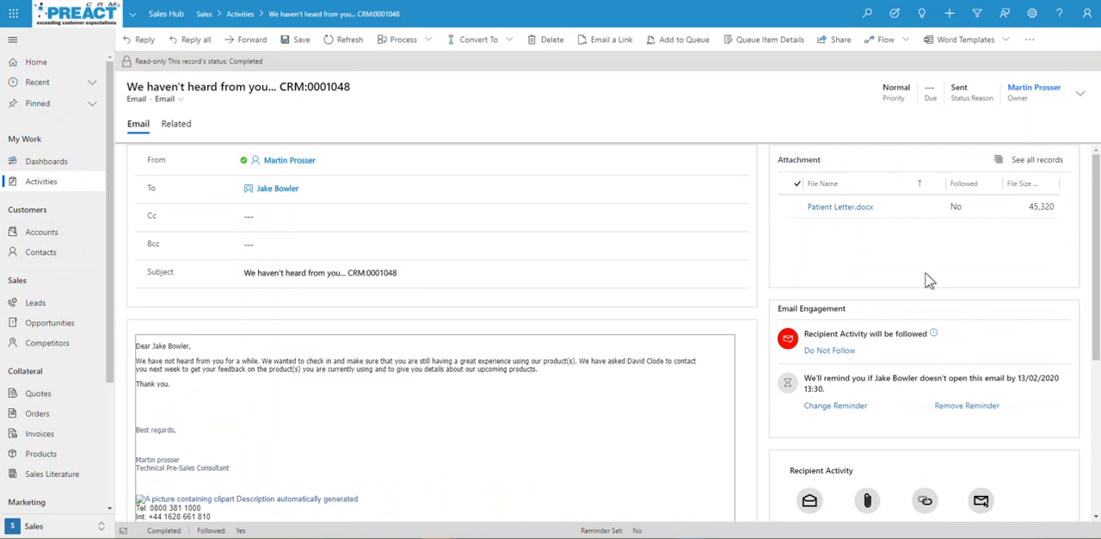
Step: Review the sent email's Recipient Activity showing 8 opens and no clicks or replies
scroll(down, 3)
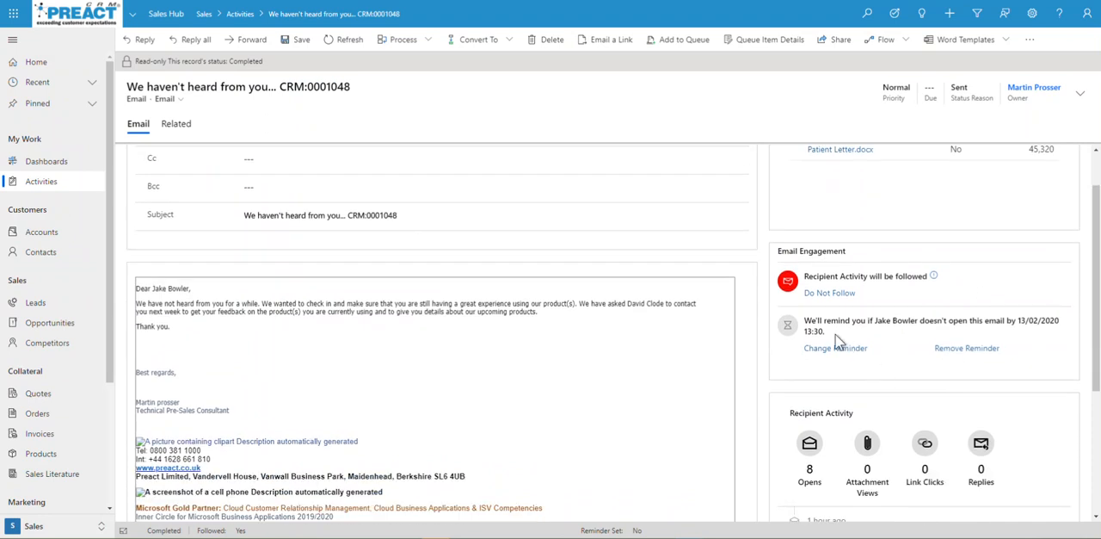
scroll(down, 3)
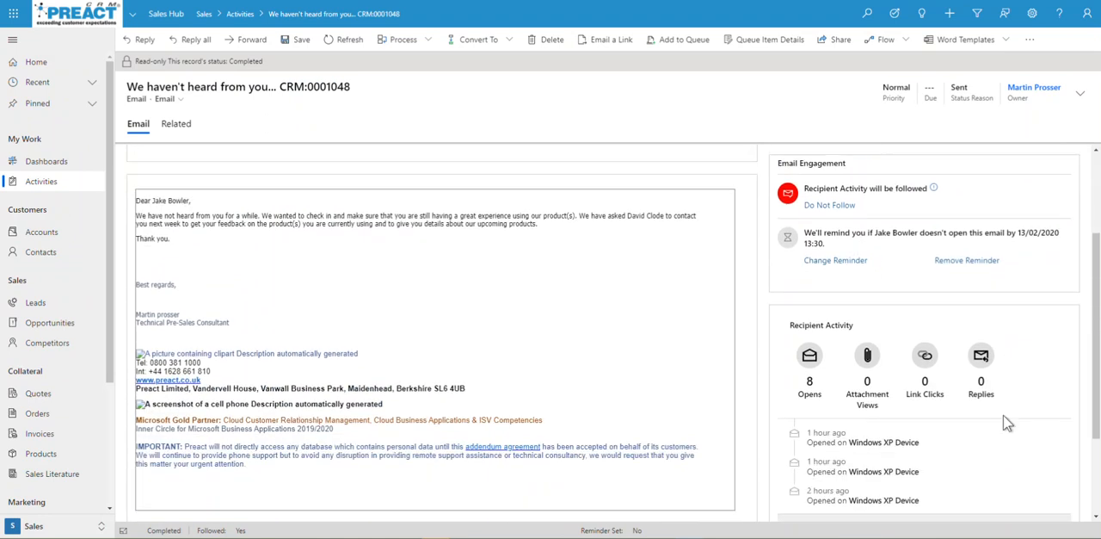
scroll(down, 3)
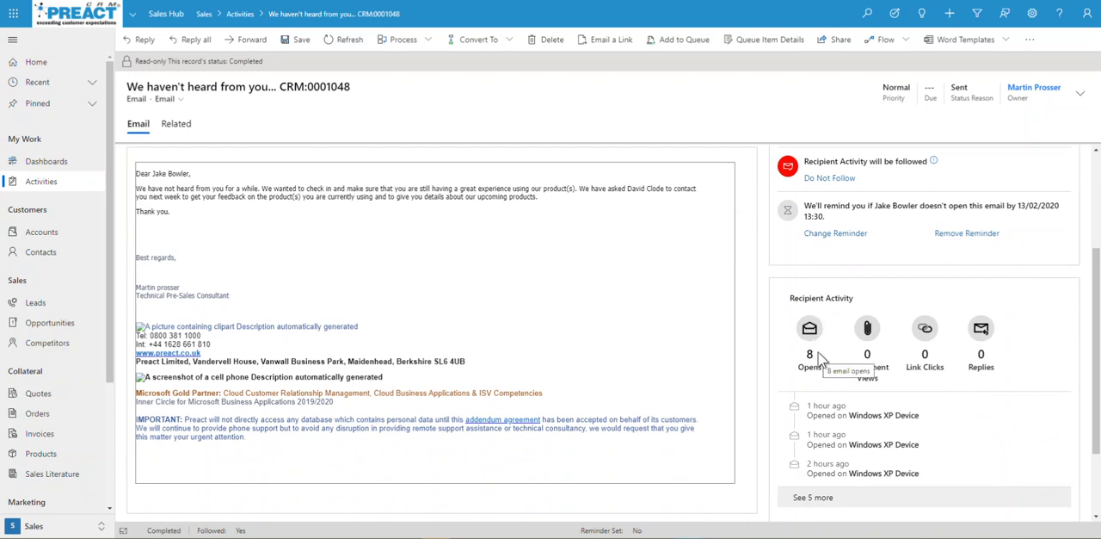
mouse_move(867, 336)
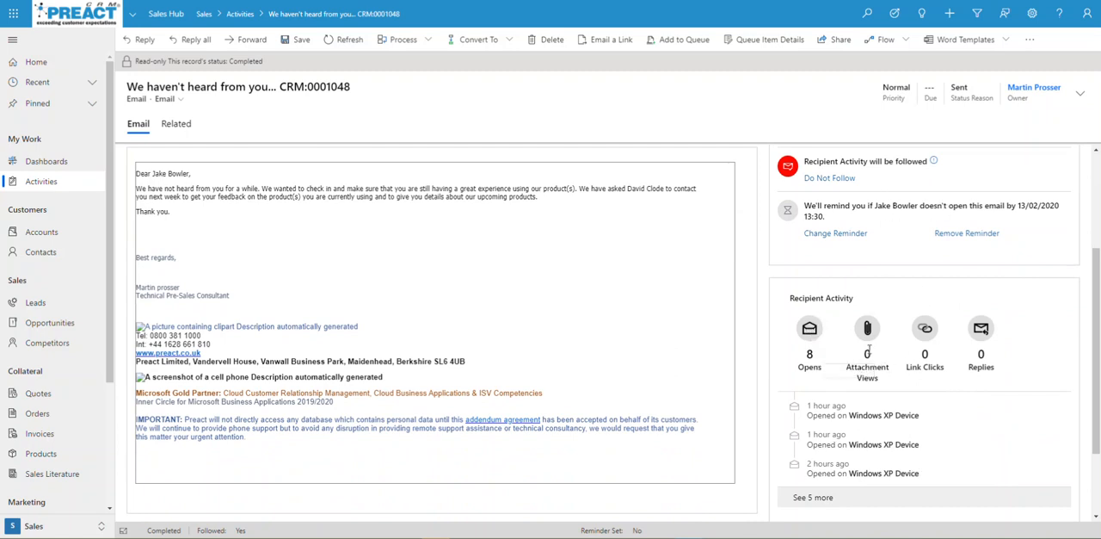
mouse_move(924, 352)
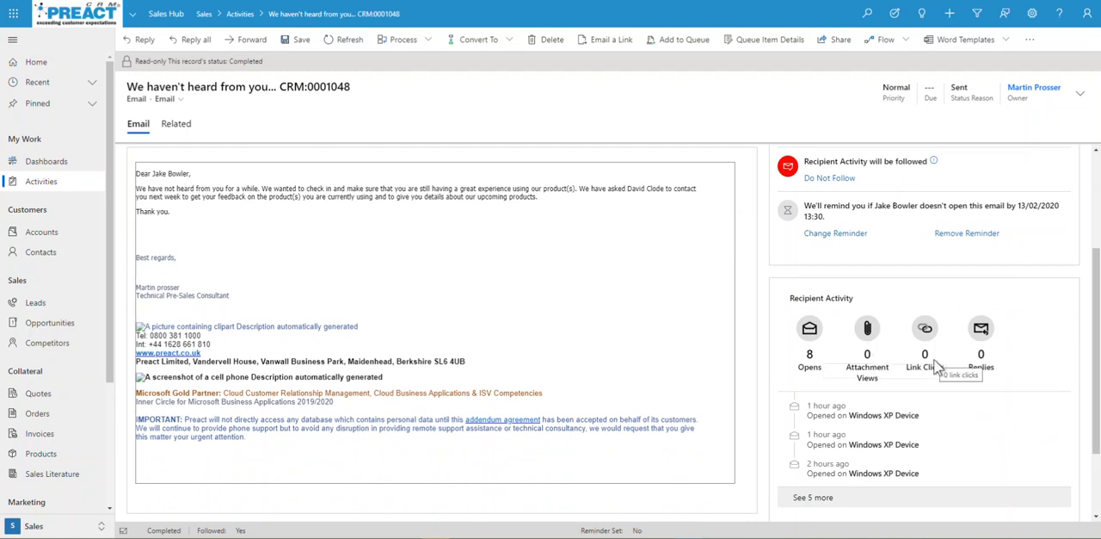
scroll(up, 3)
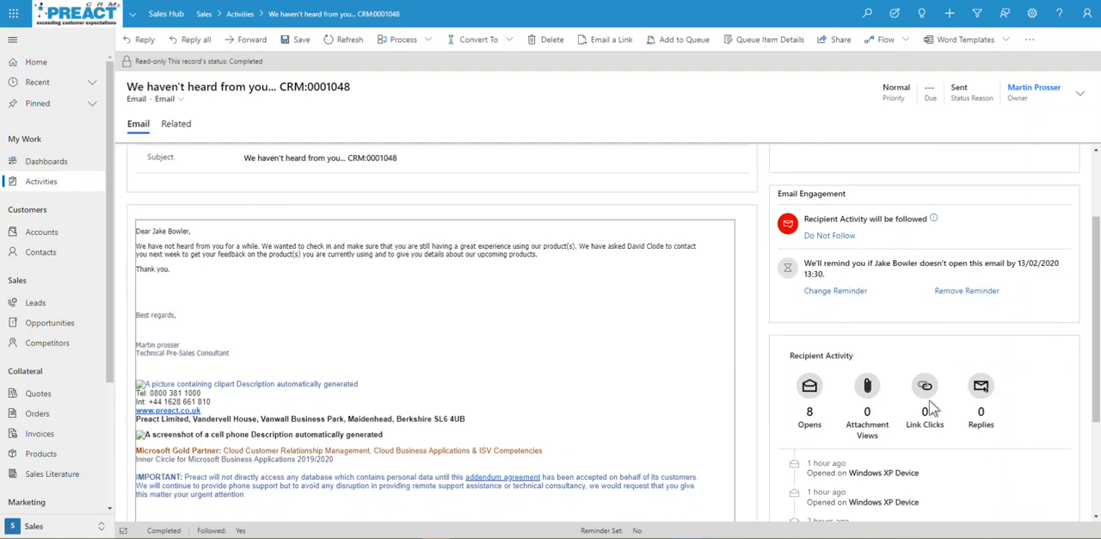
scroll(up, 3)
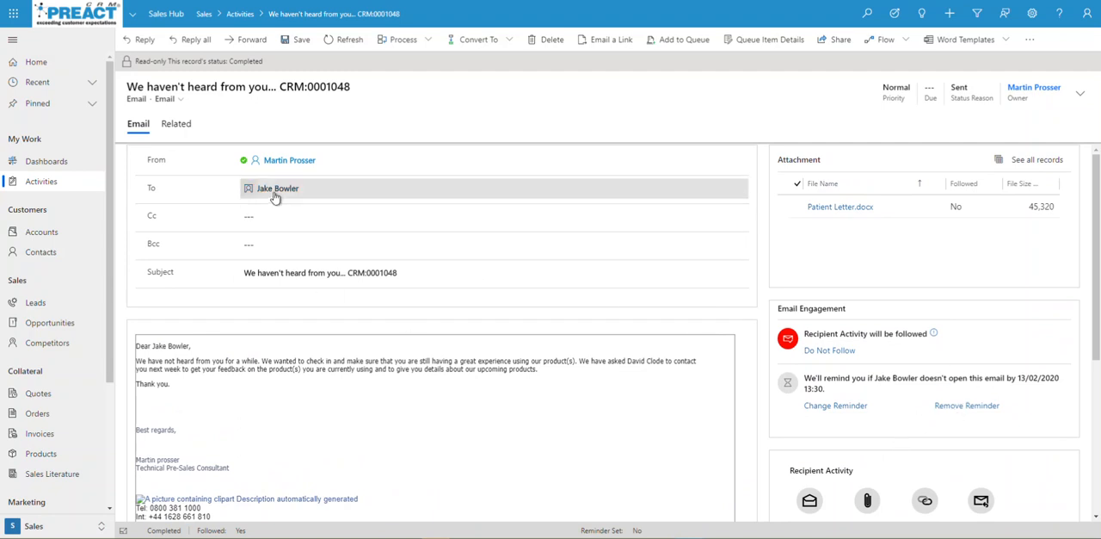
mouse_move(258, 189)
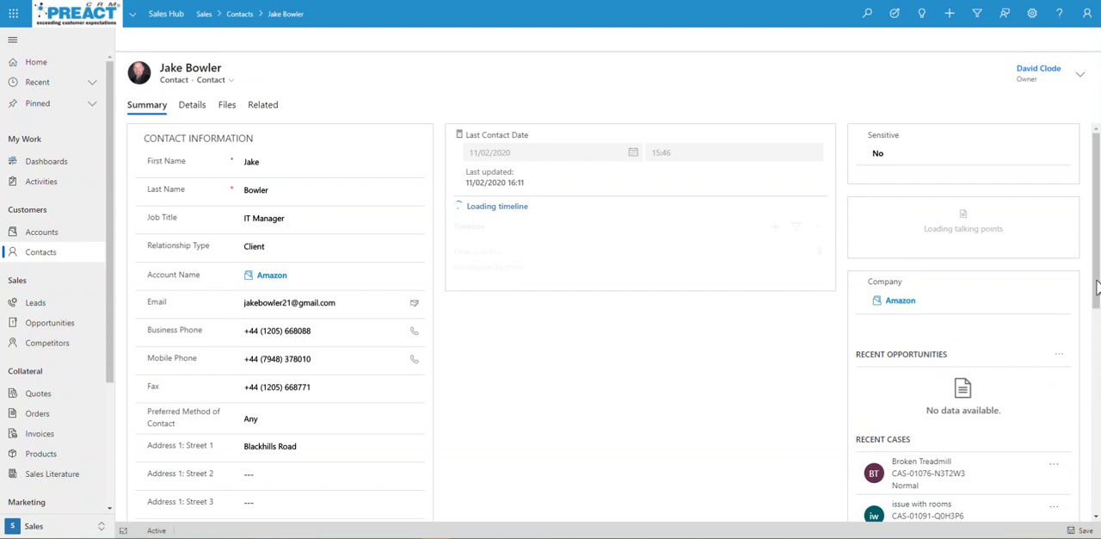
scroll(down, 3)
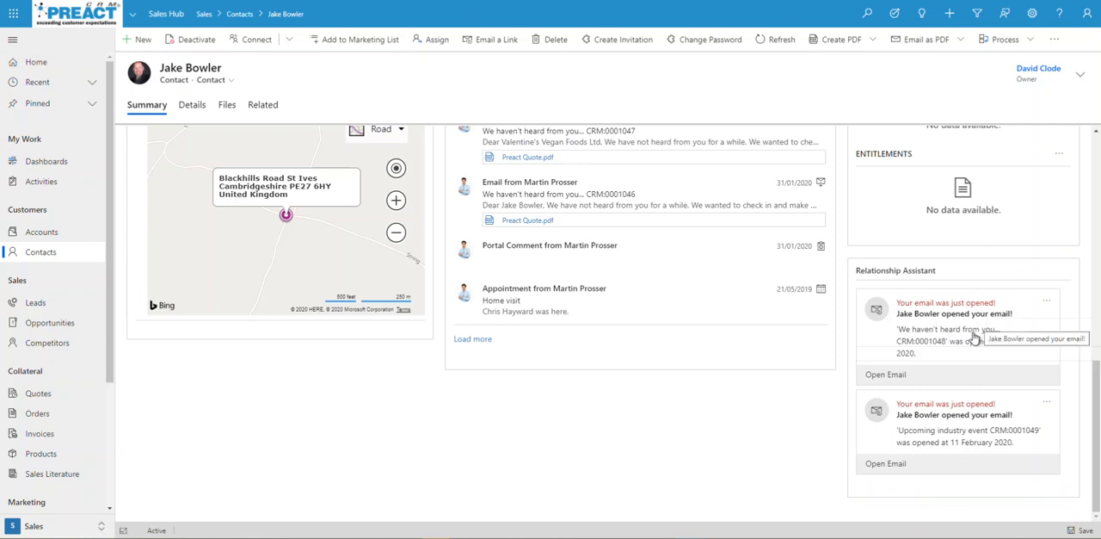
mouse_move(960, 353)
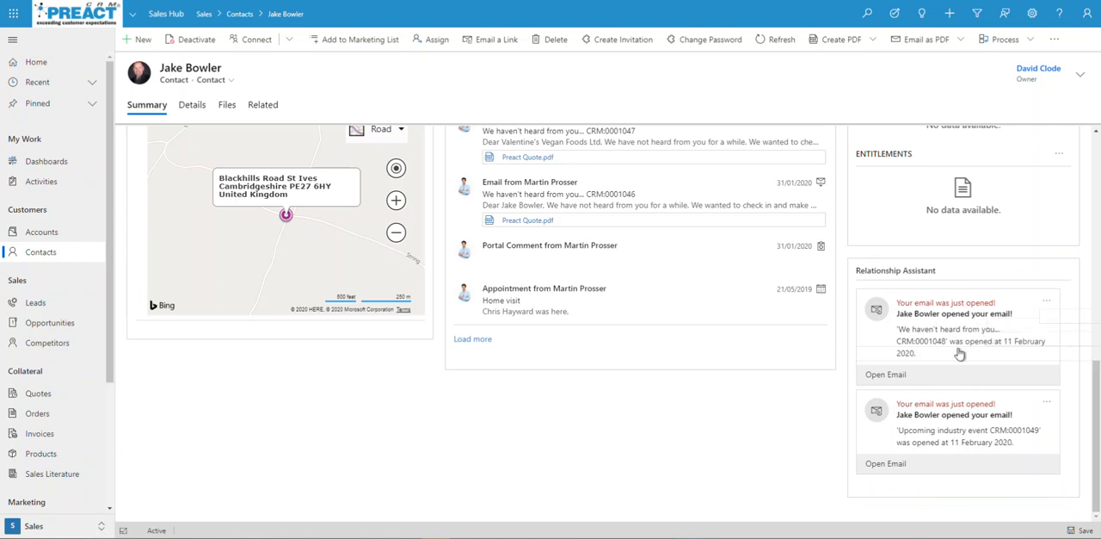
click(1046, 299)
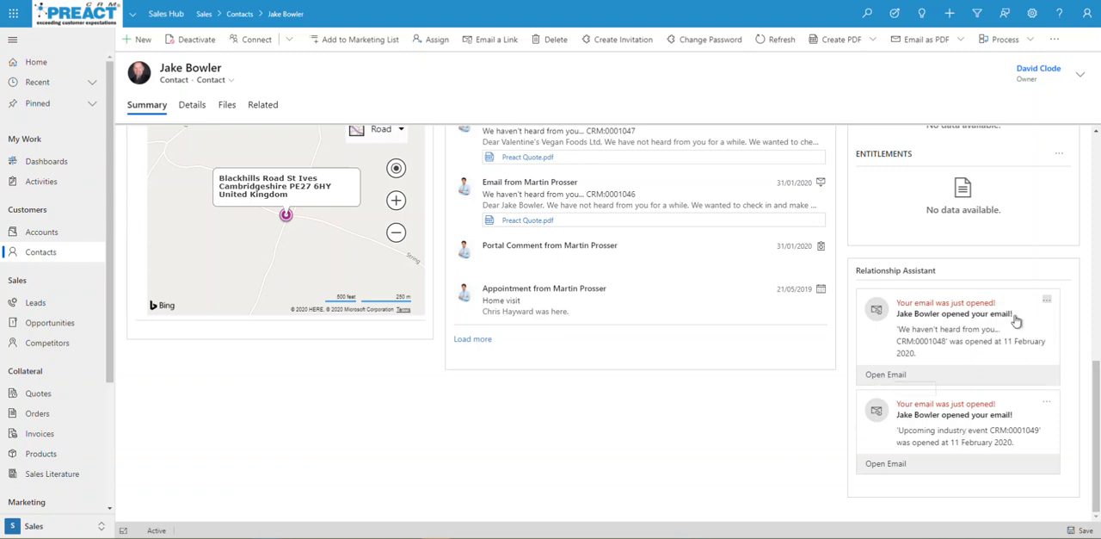
mouse_move(48, 162)
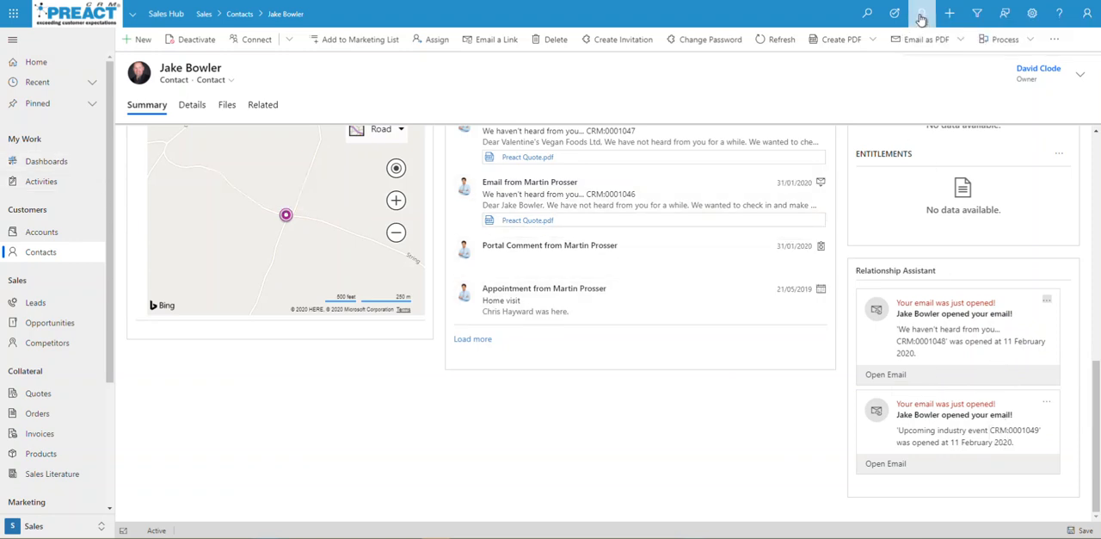
Step: Show the Relationship Assistant side panel with email-opened and no-activity cards
click(922, 14)
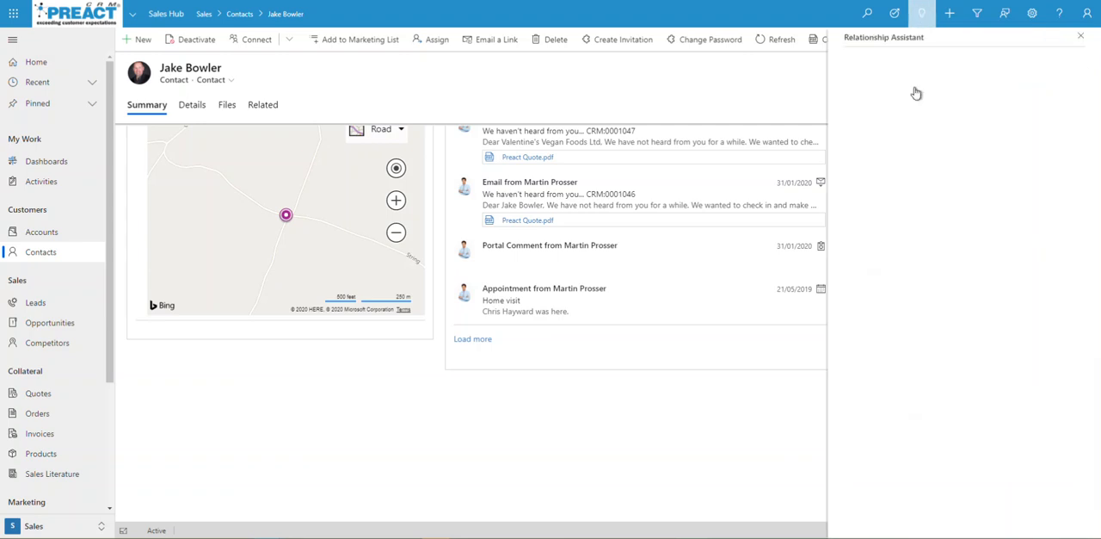
click(922, 14)
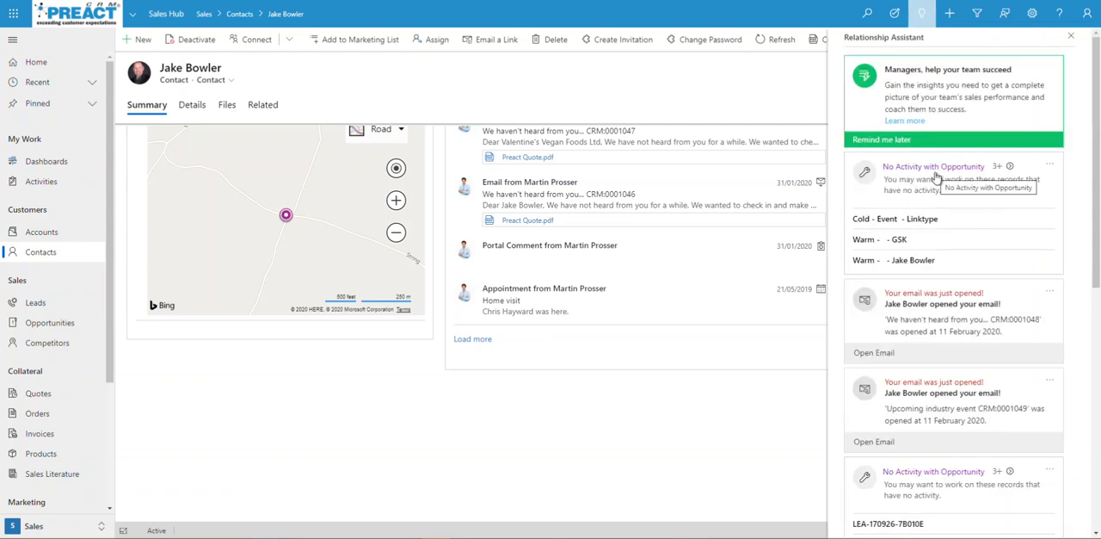
mouse_move(977, 179)
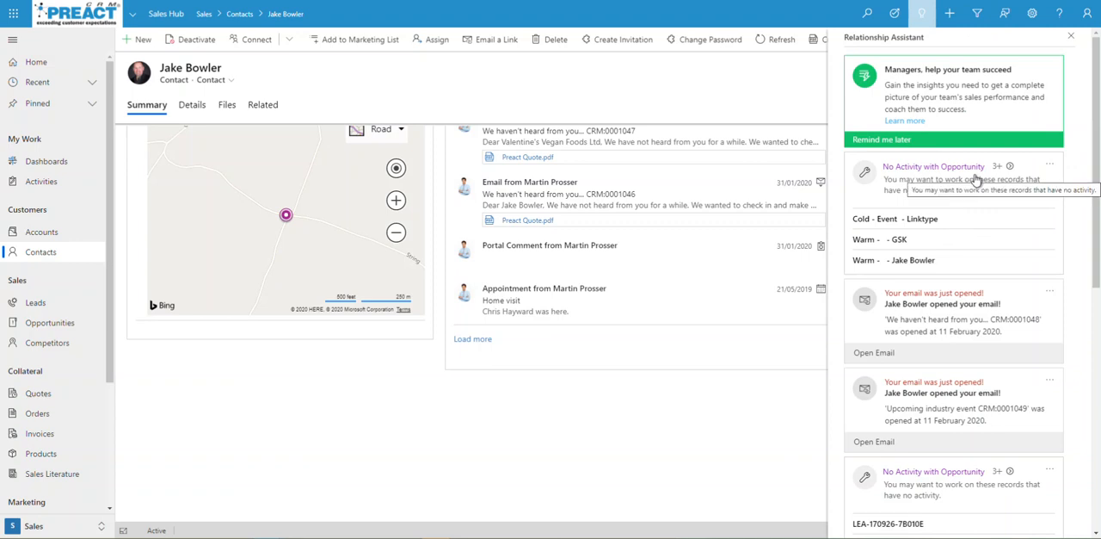
mouse_move(987, 271)
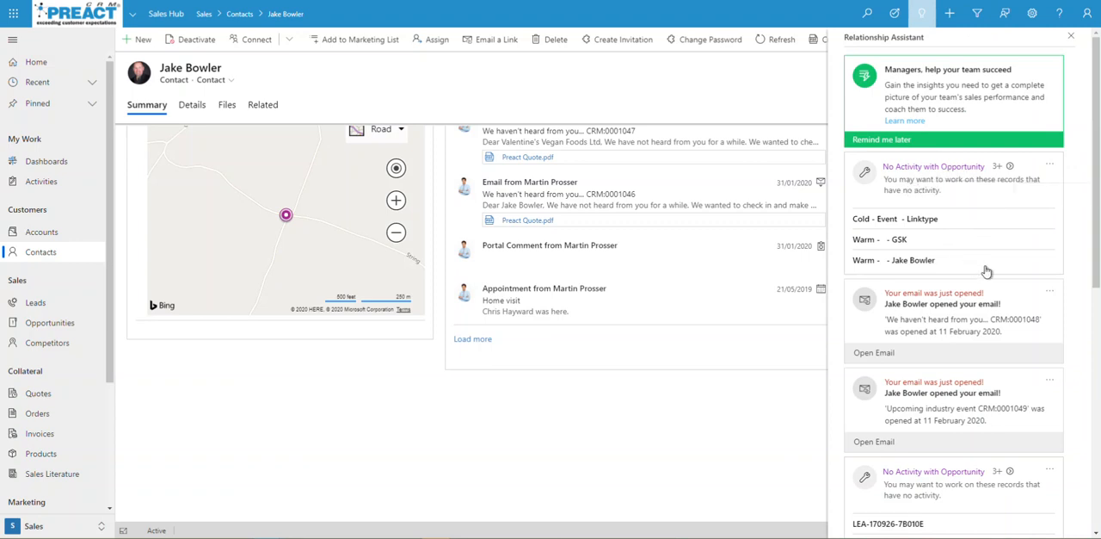
mouse_move(906, 311)
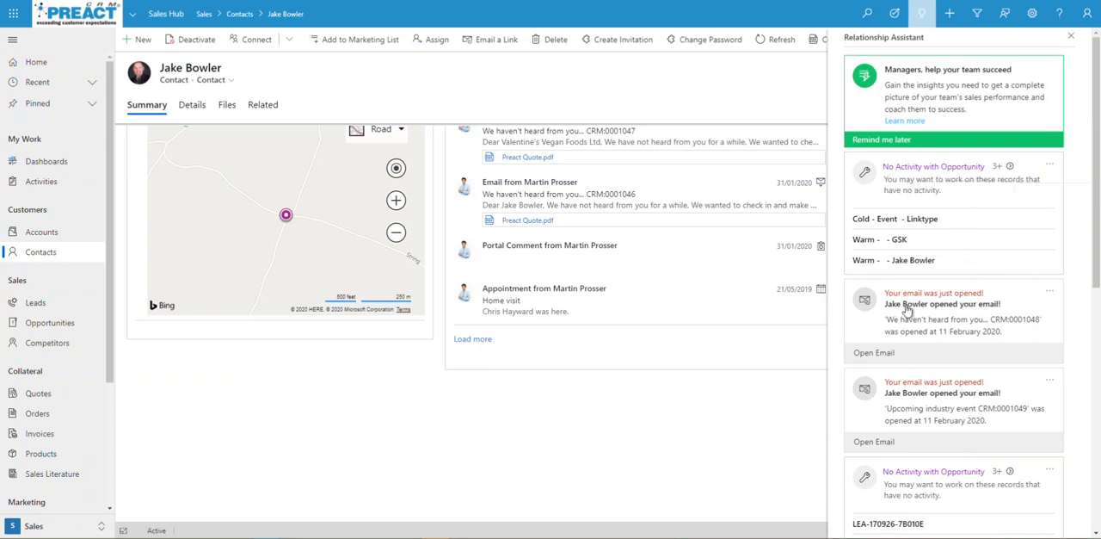
mouse_move(967, 368)
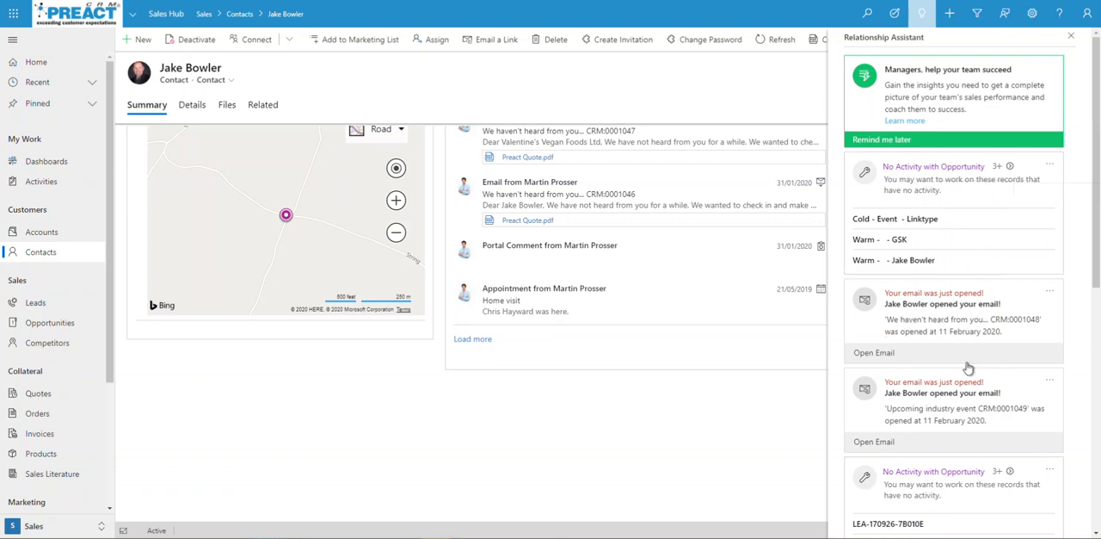
mouse_move(874, 351)
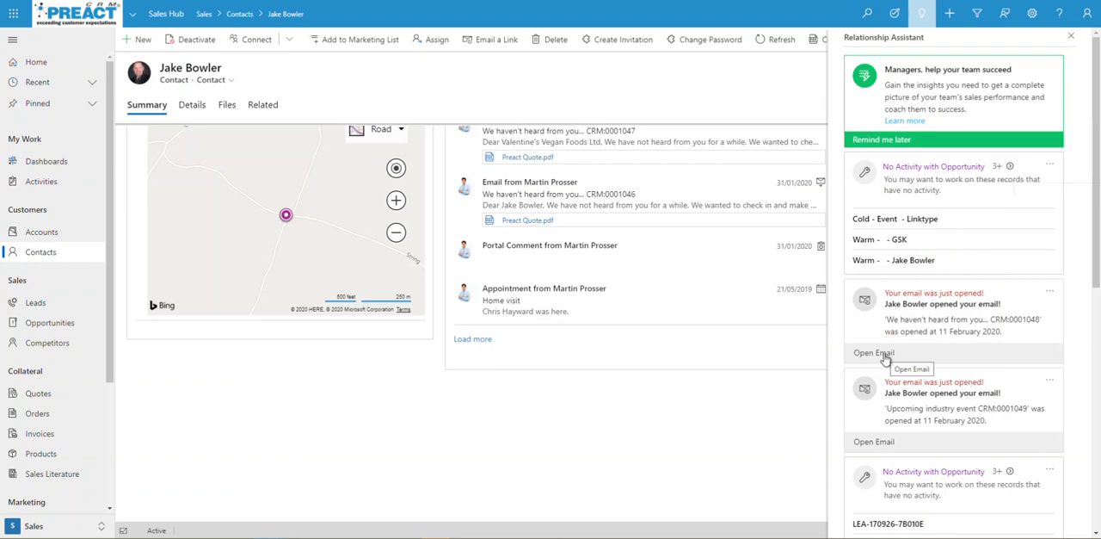